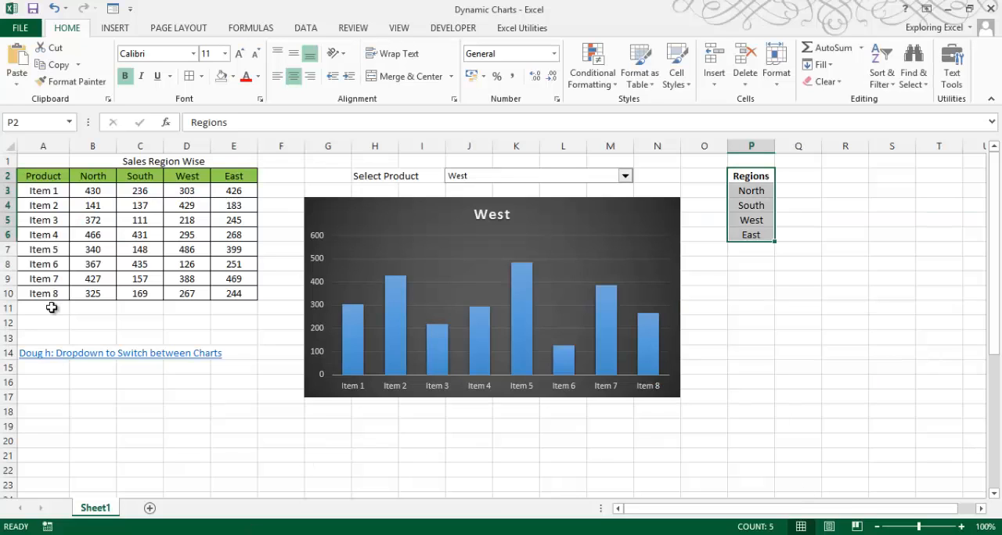
mouse_move(125, 391)
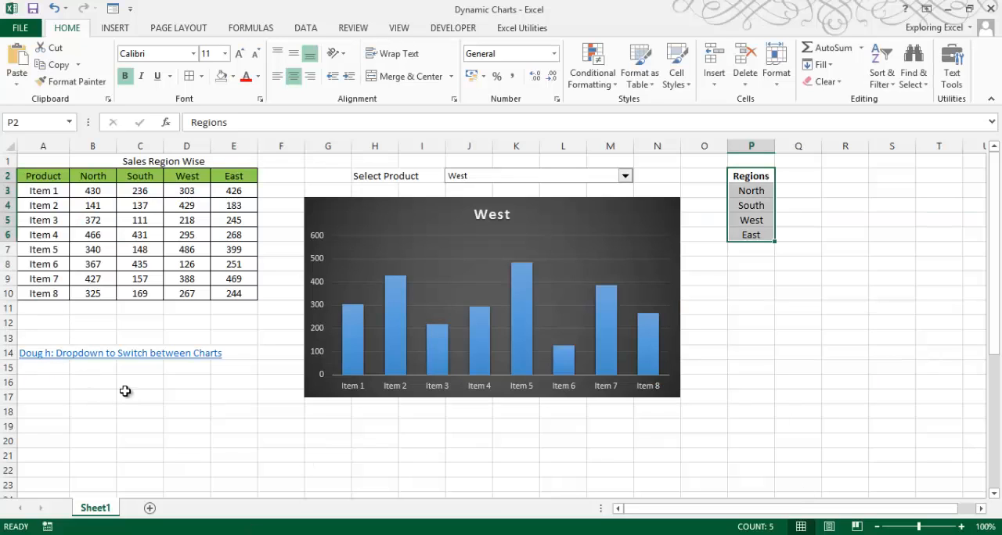
mouse_move(48, 368)
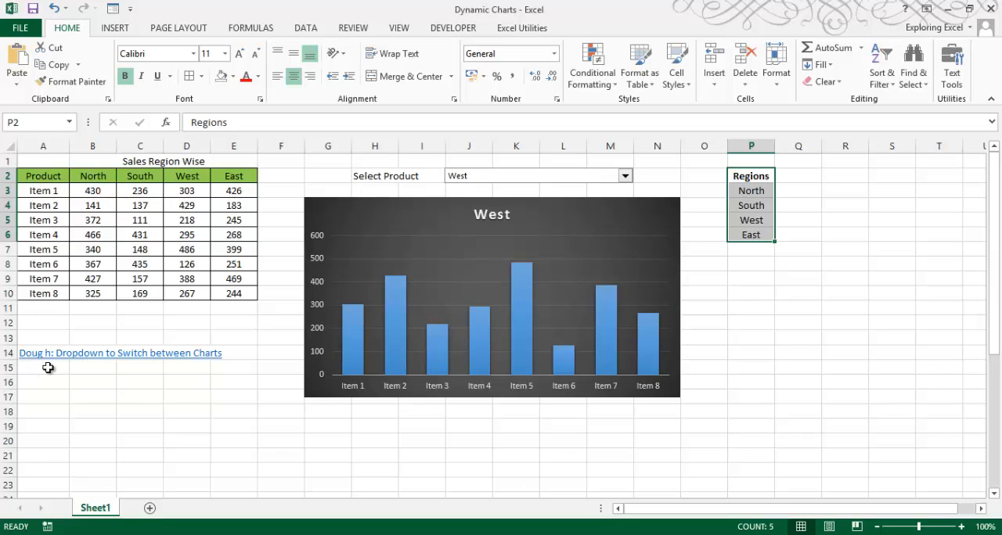
mouse_move(196, 360)
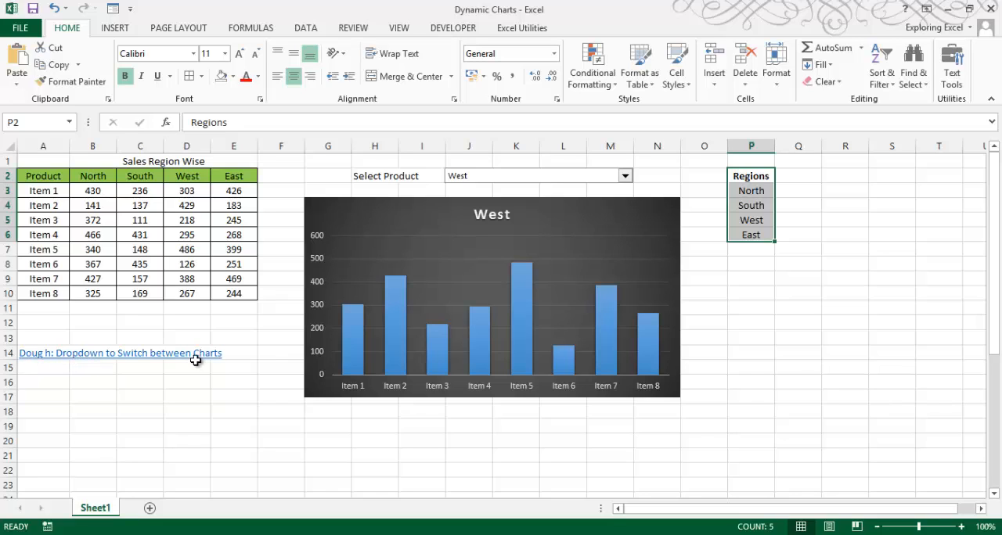
mouse_move(10, 417)
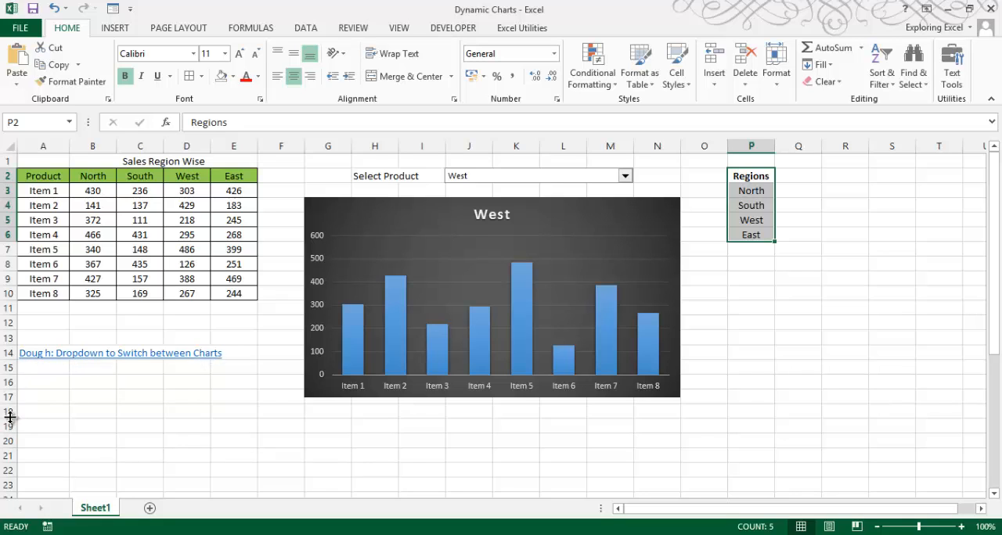
mouse_move(88, 389)
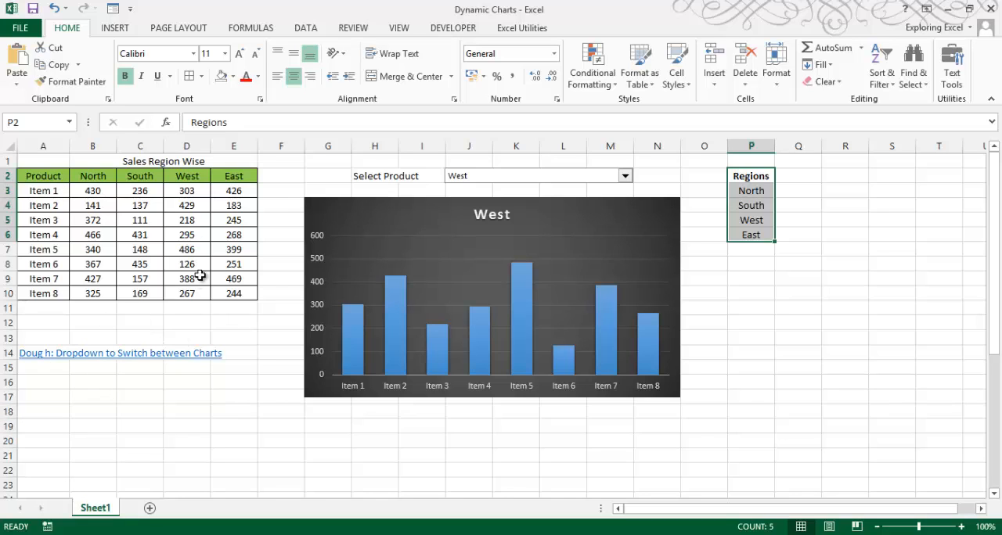
- Switch the region selector to North then South, updating the chart, and select the sales table A2:E10
left_click(751, 352)
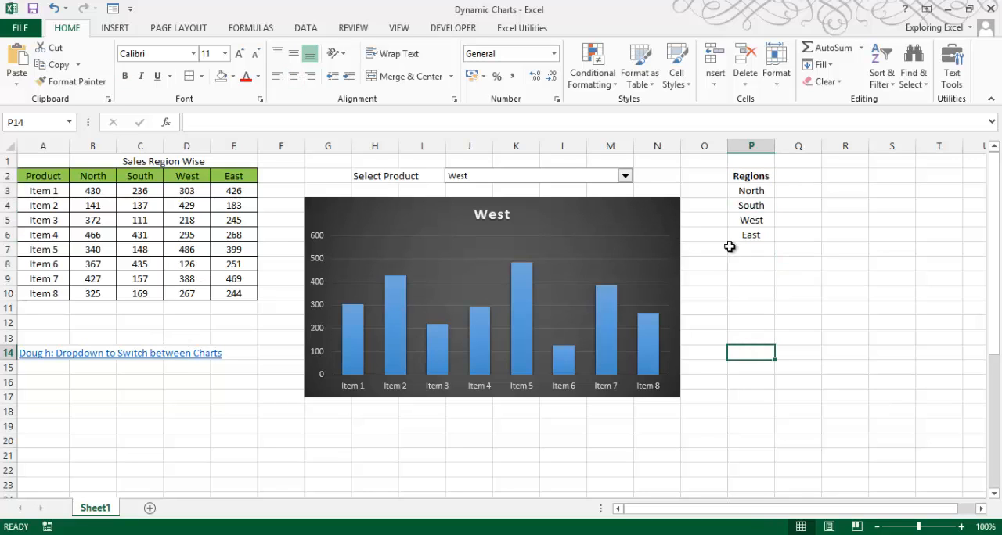
mouse_move(623, 188)
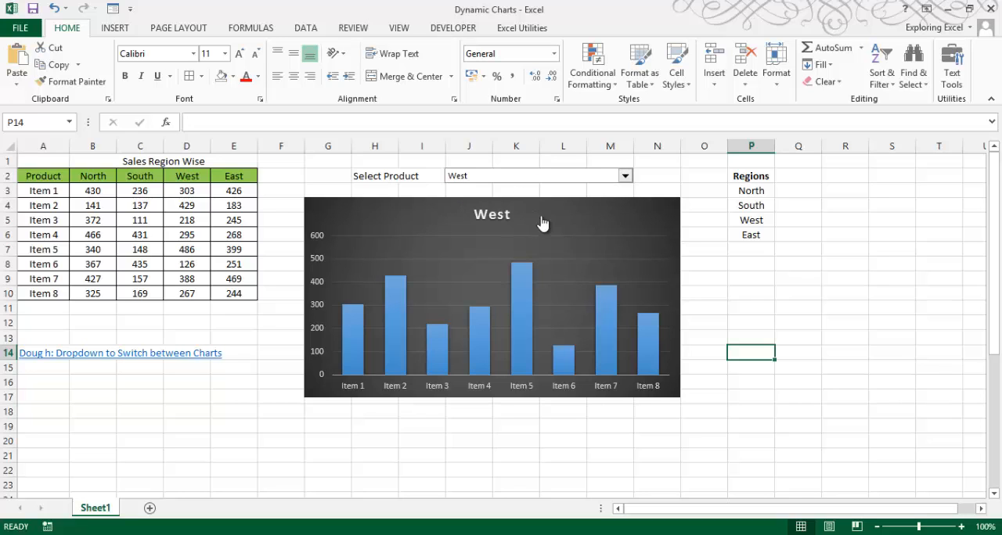
left_click(625, 175)
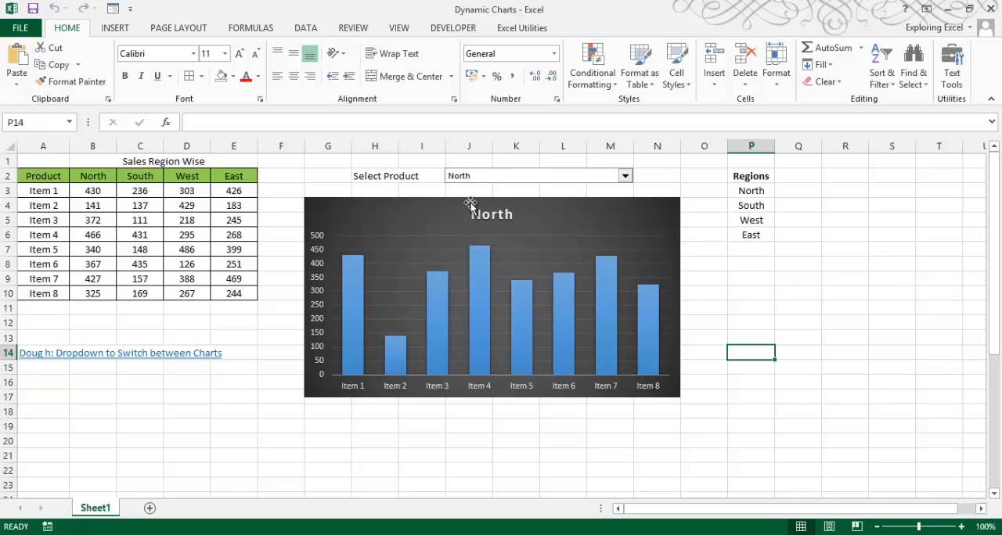
left_click(492, 298)
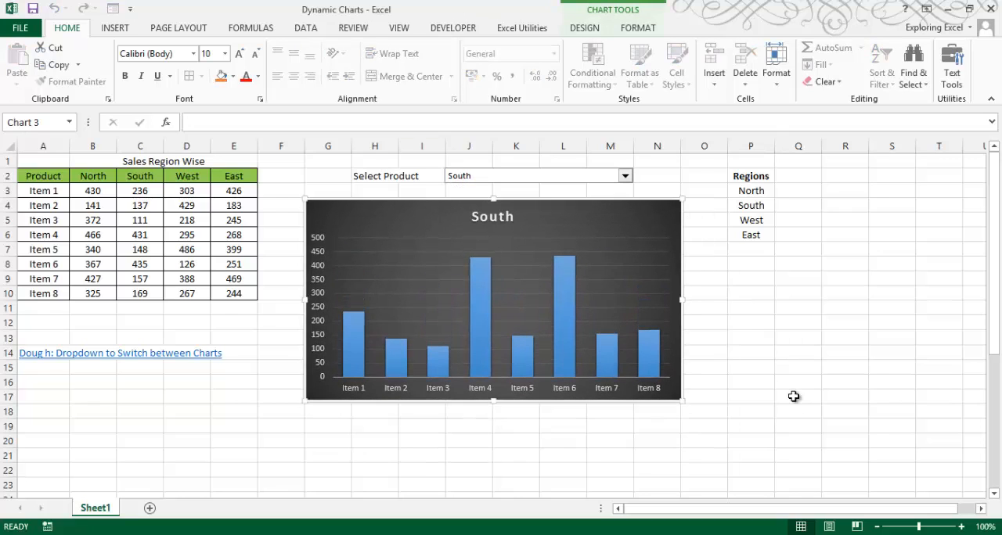
left_click(798, 398)
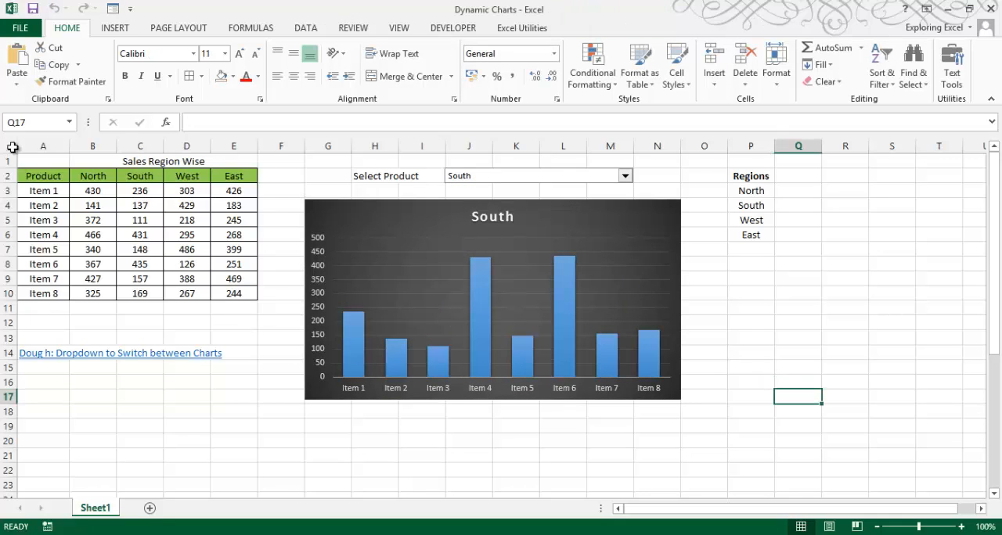
left_click_drag(44, 175, 233, 293)
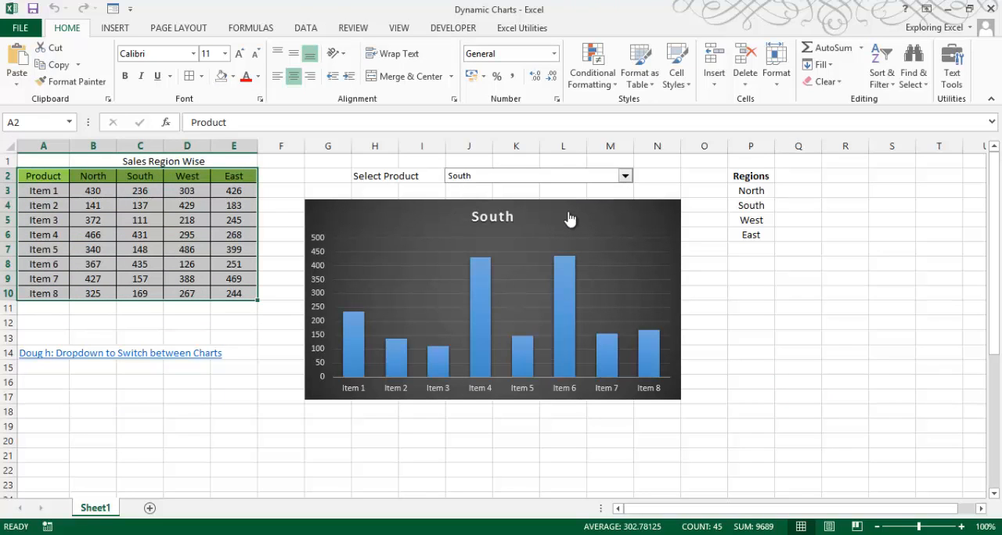
- Set the selector to West and copy the sales table A1:E10 and Regions list onto Sheet2, returning to Sheet1
left_click(539, 175)
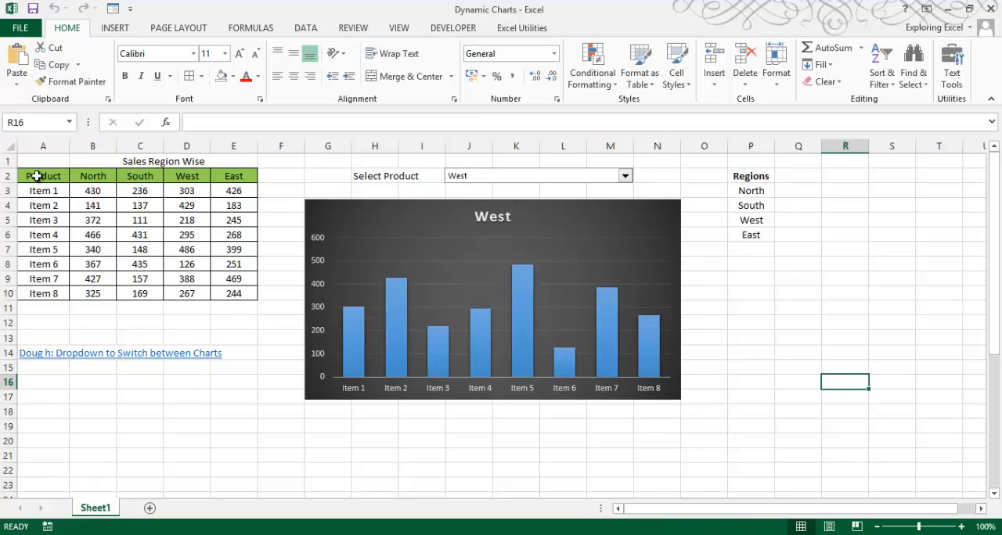
left_click_drag(44, 162, 234, 293)
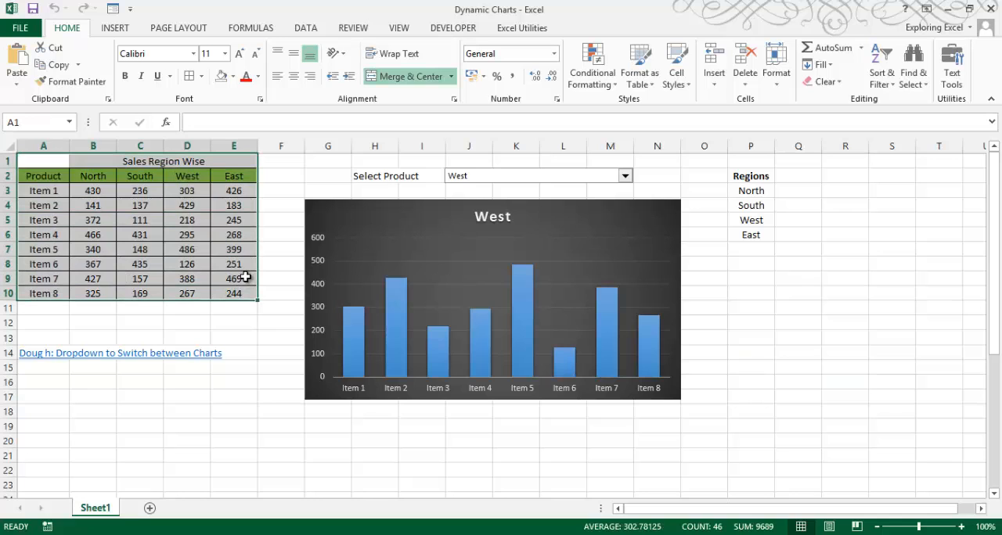
left_click(143, 507)
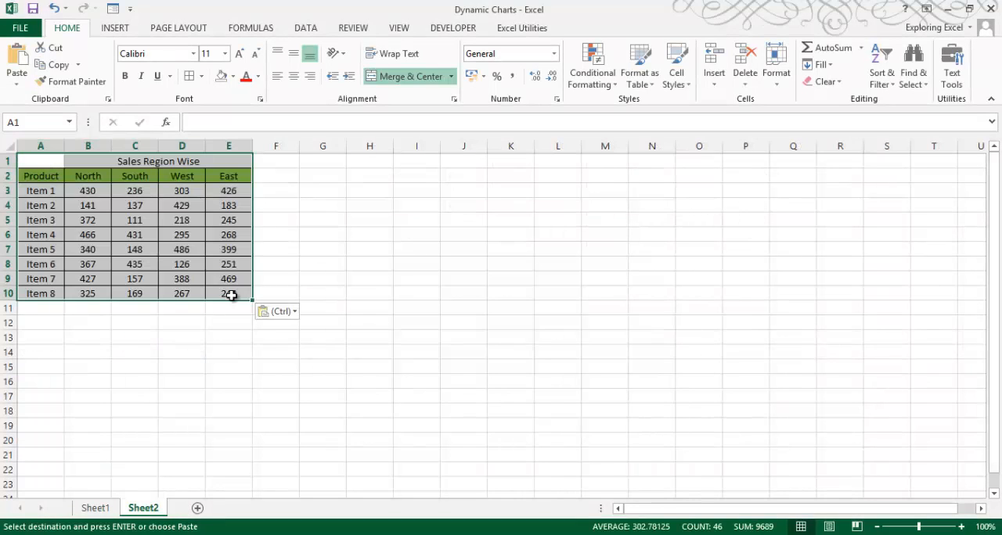
left_click(94, 508)
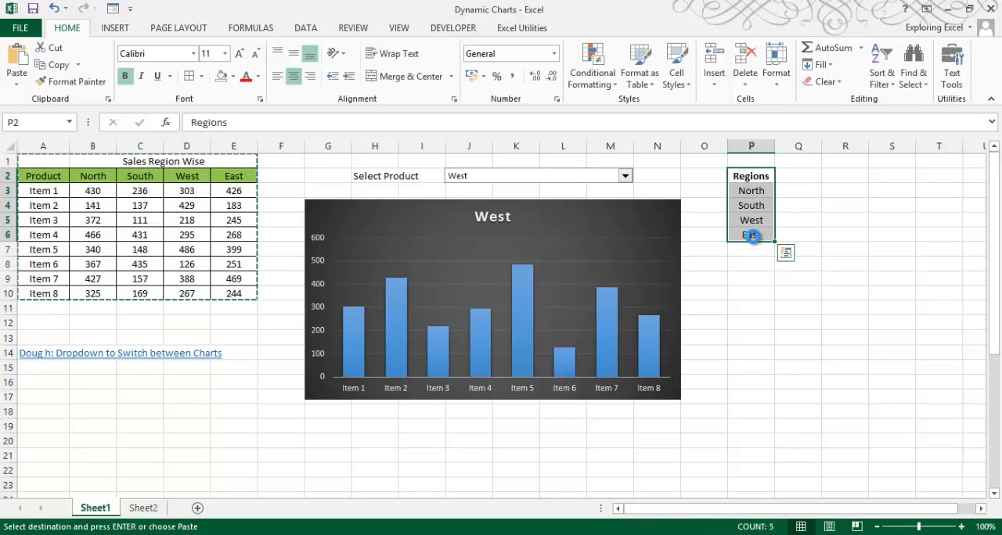
left_click(142, 508)
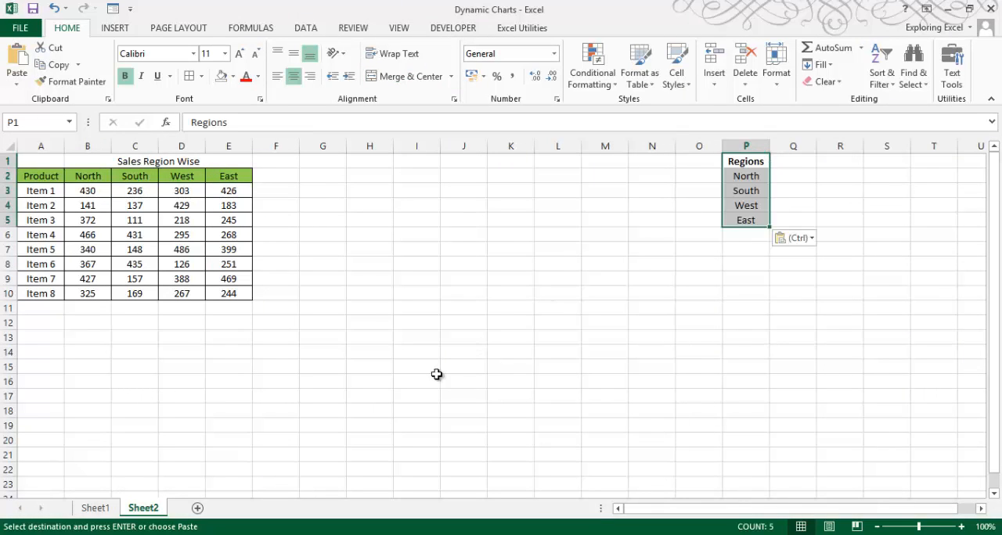
left_click(94, 508)
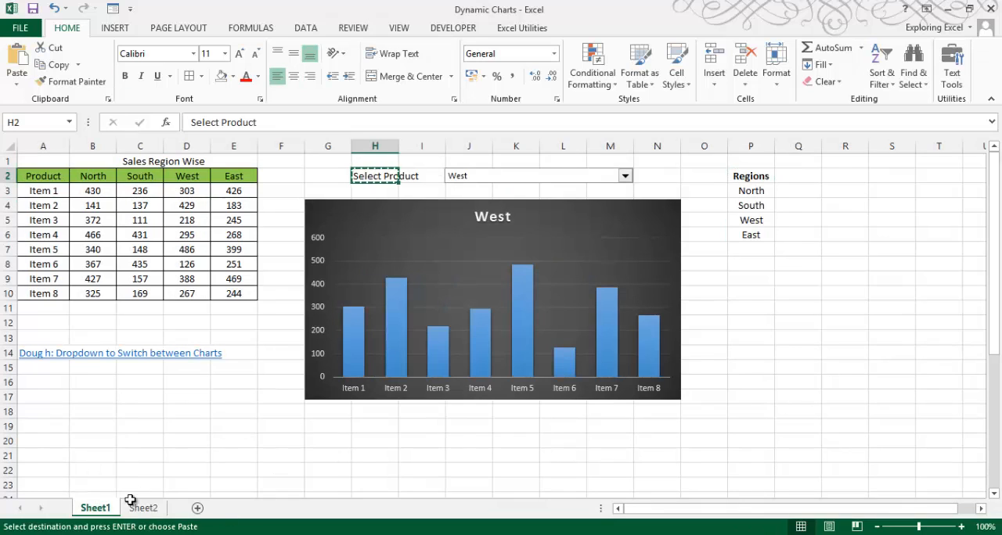
- Add a 'Select Product' label in H2 of Sheet2 with No Fill and merge it across G2:H2
left_click(142, 507)
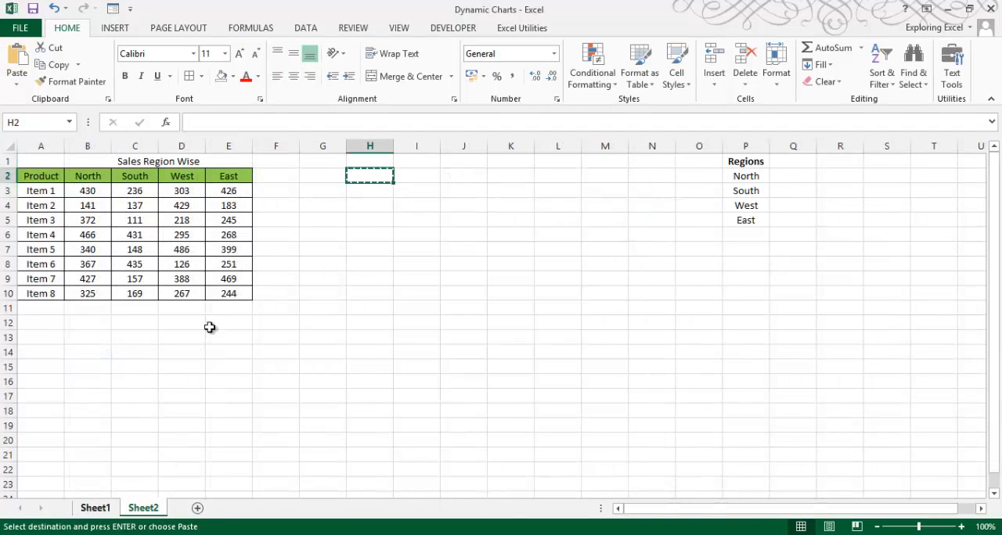
type("Select Product")
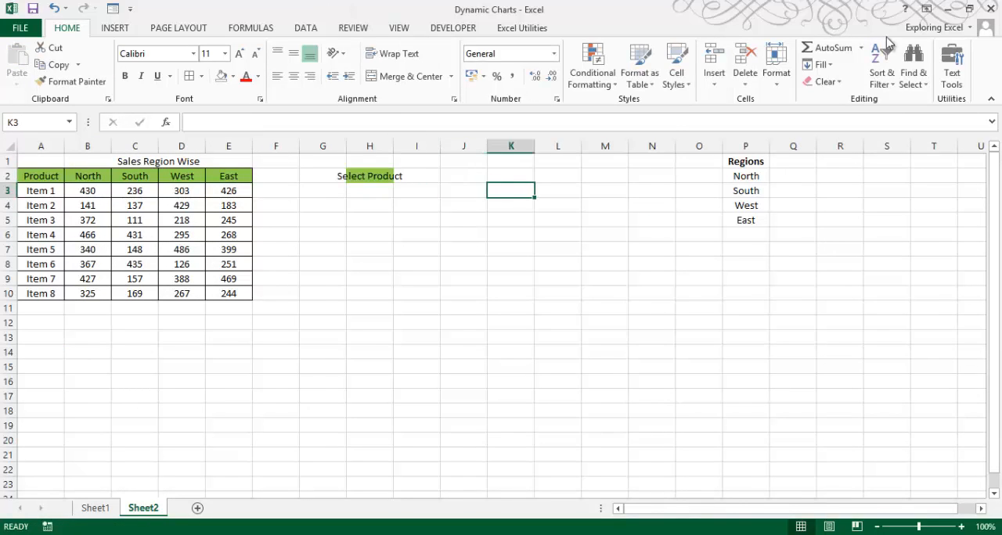
left_click(369, 176)
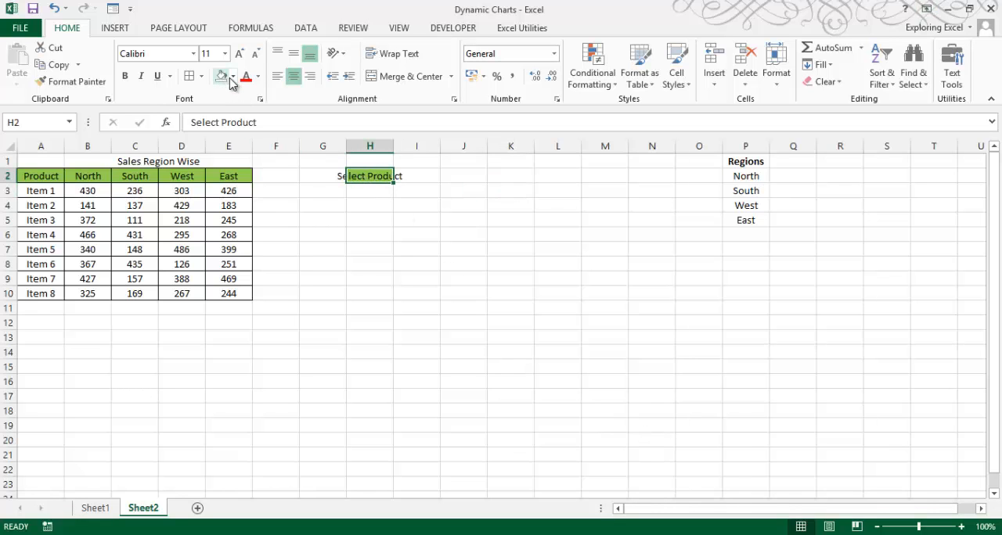
left_click(232, 75)
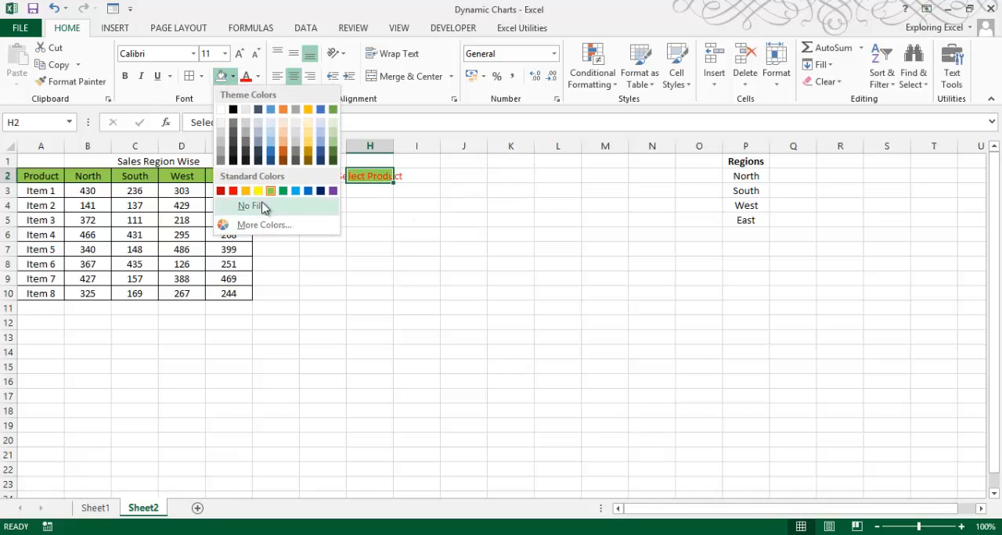
left_click(259, 75)
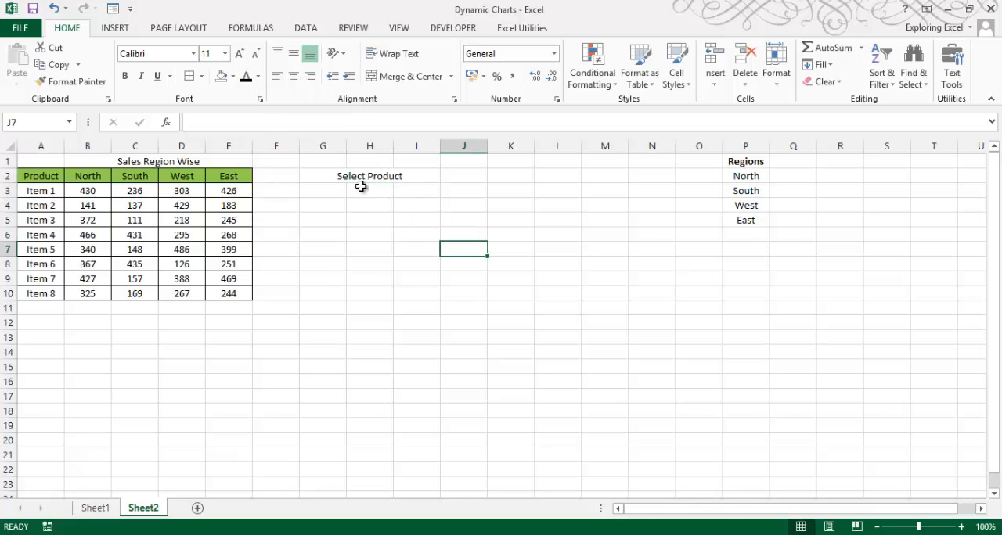
left_click(404, 75)
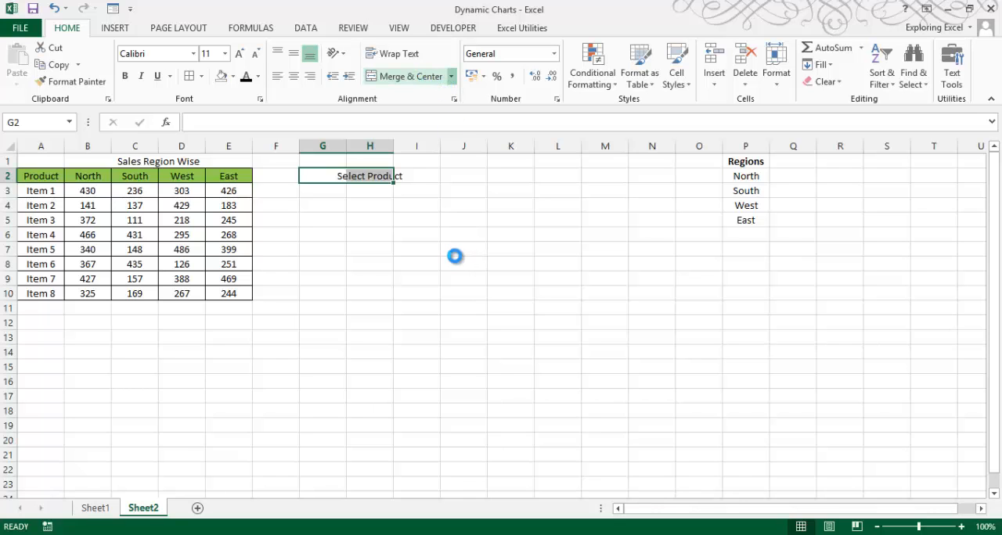
left_click(417, 249)
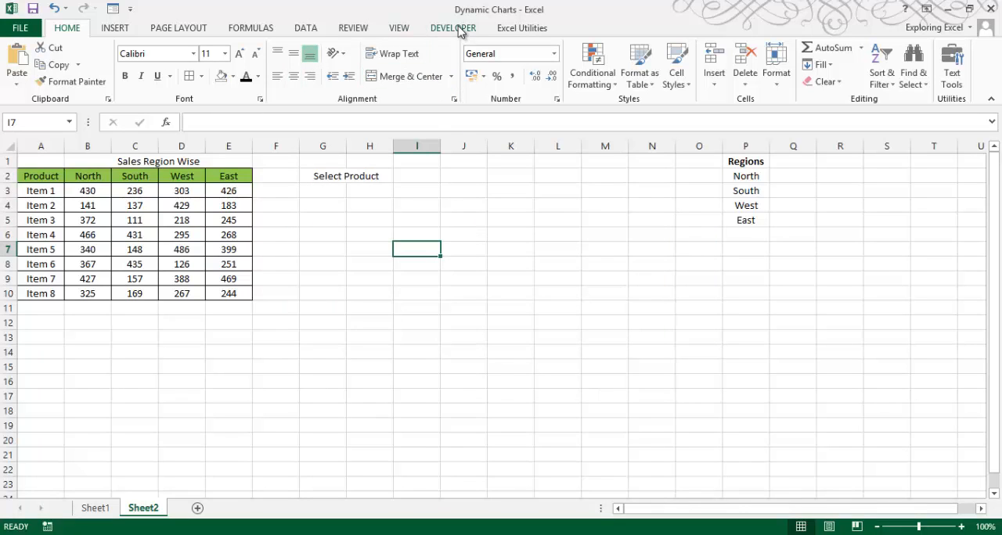
- Enable the Developer tab and show its Insert gallery of form and ActiveX controls
right_click(452, 28)
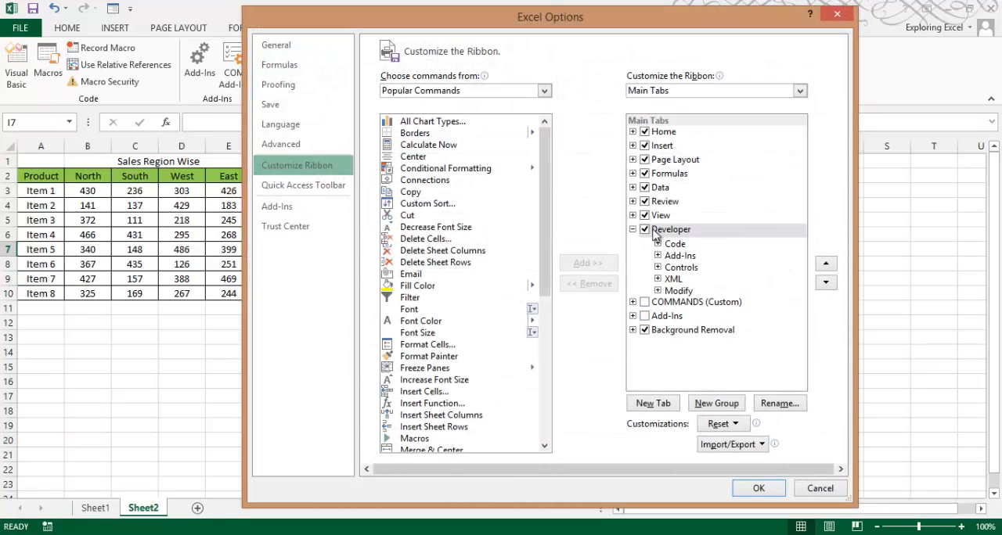
left_click(758, 488)
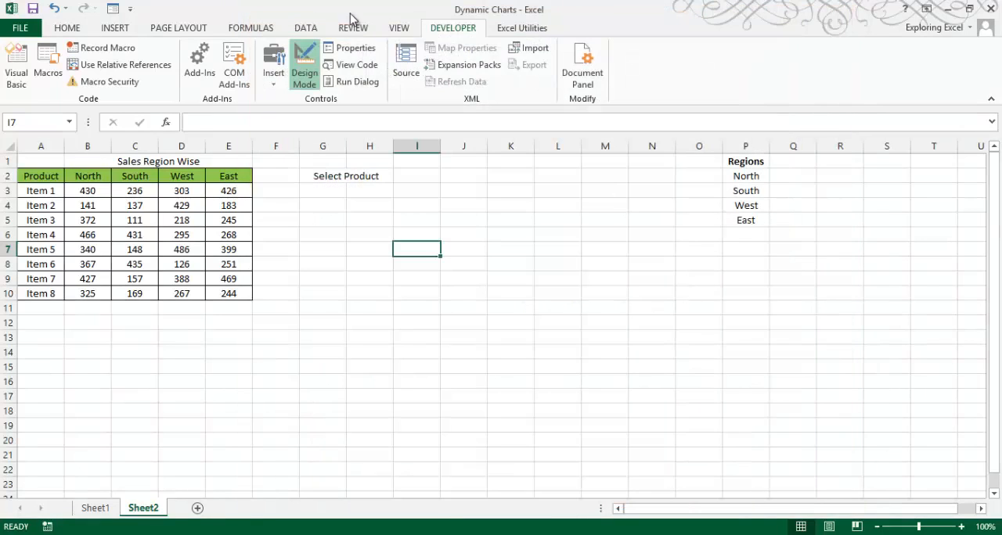
left_click(272, 62)
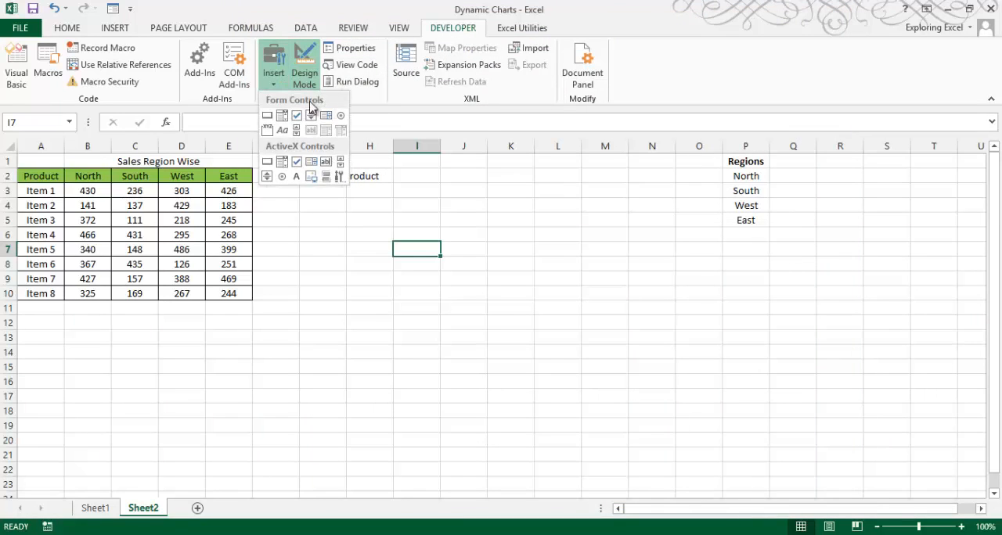
left_click(272, 66)
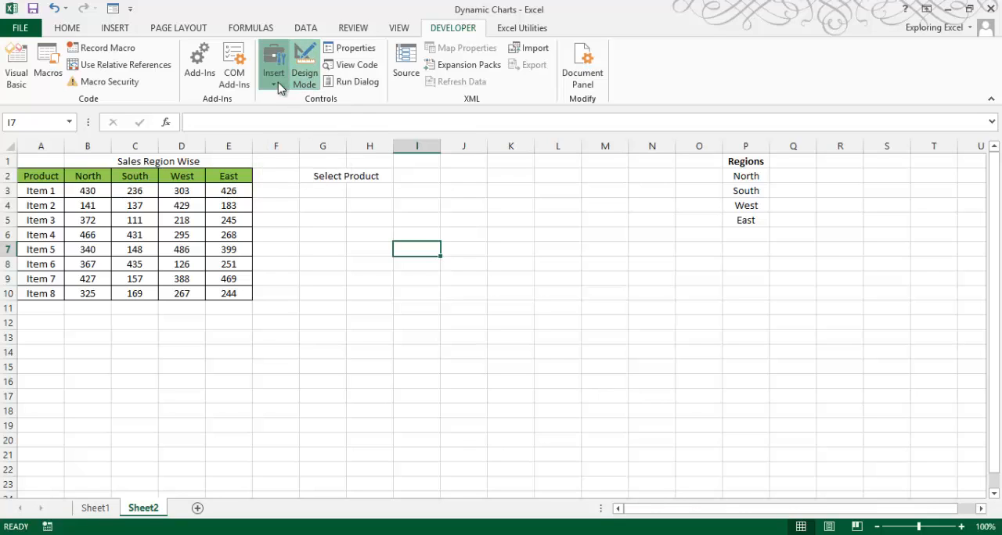
left_click(273, 64)
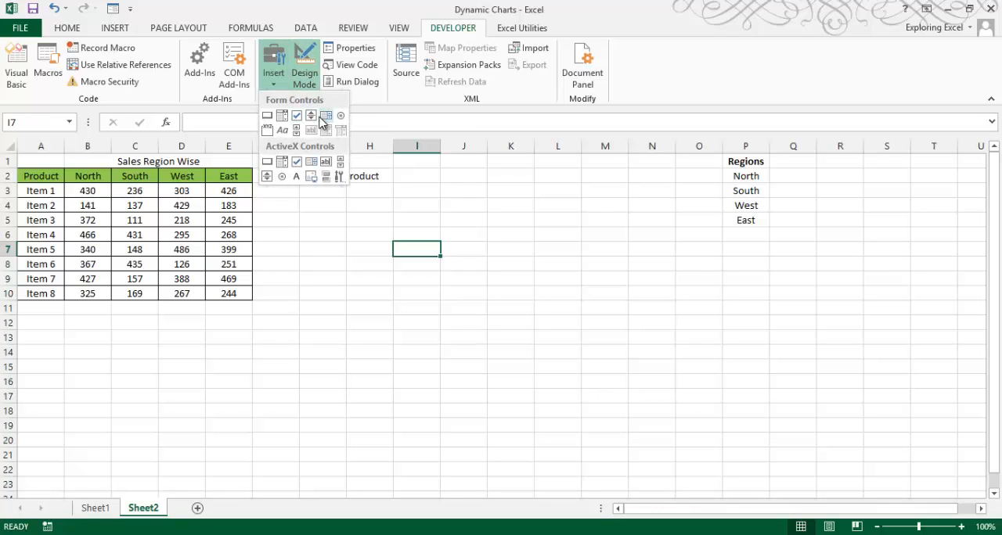
mouse_move(303, 131)
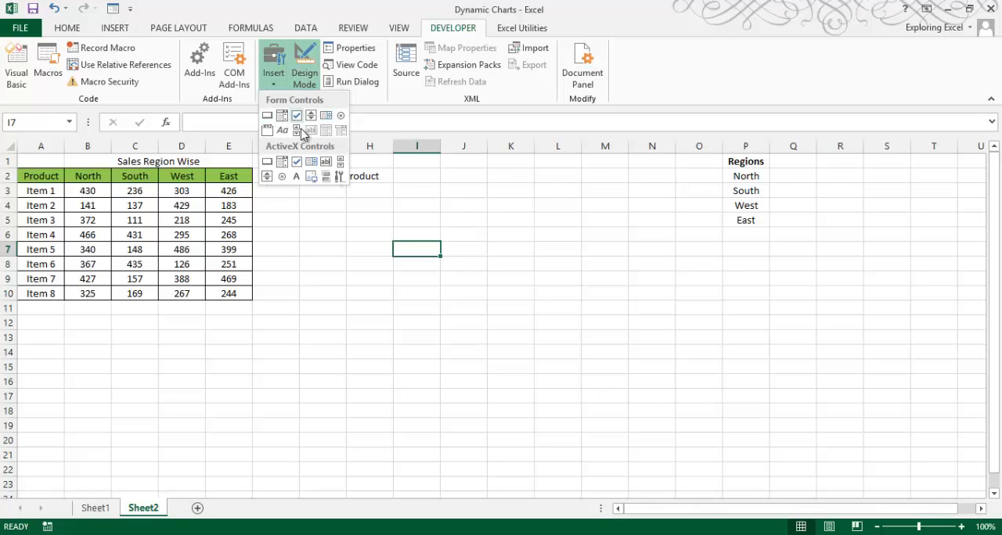
mouse_move(282, 116)
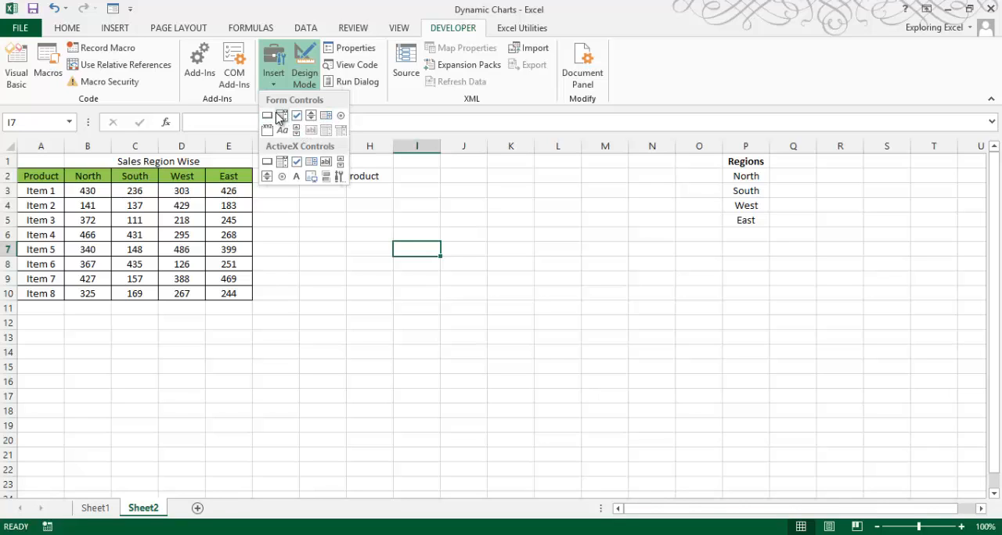
- Draw a Combo Box beside Select Product with input range $P$2:$P$5 and cell link $B$13
left_click(281, 116)
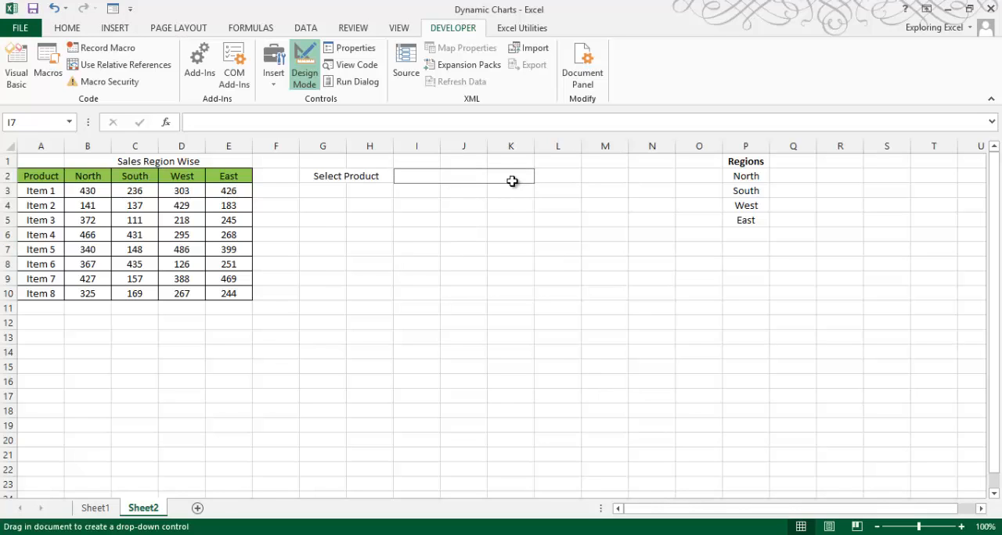
left_click_drag(395, 171, 535, 188)
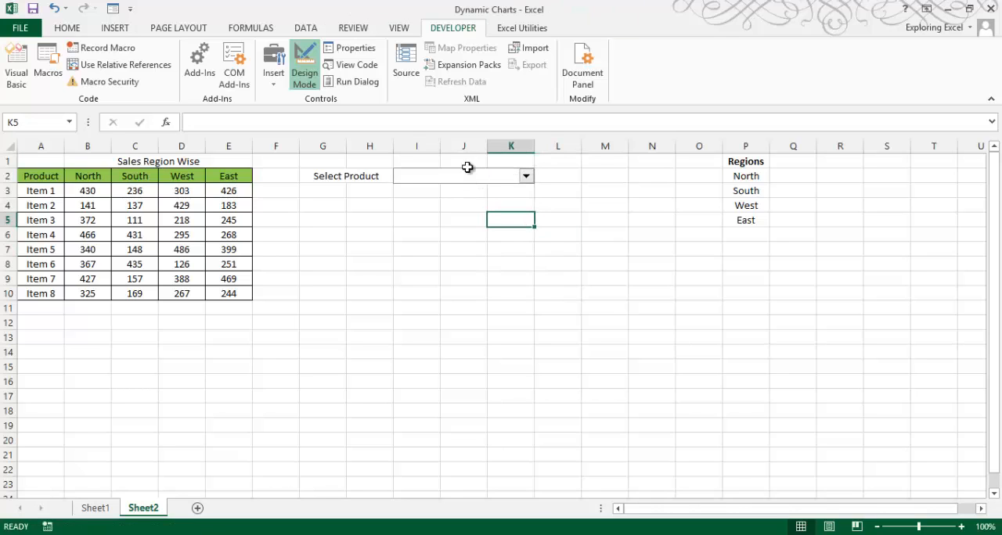
left_click(457, 175)
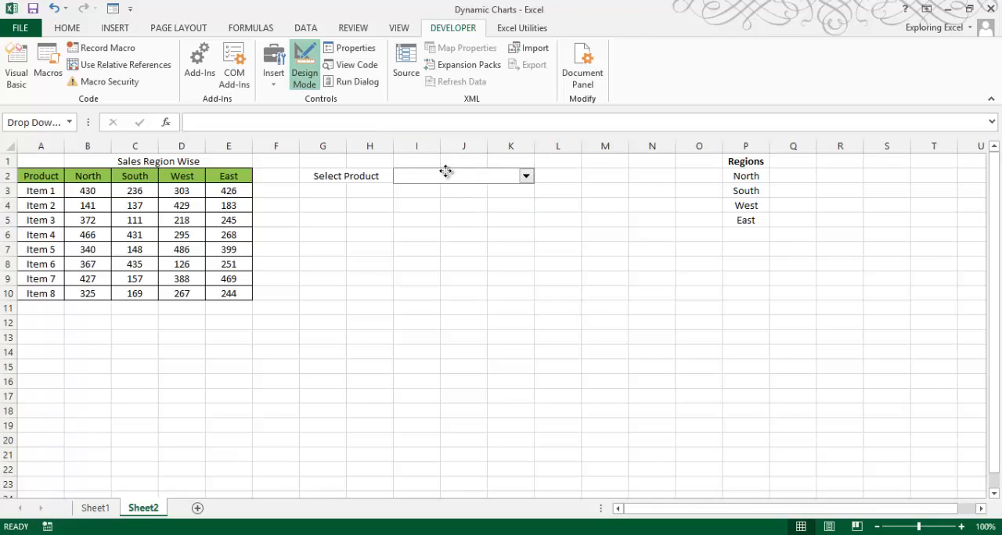
left_click(462, 175)
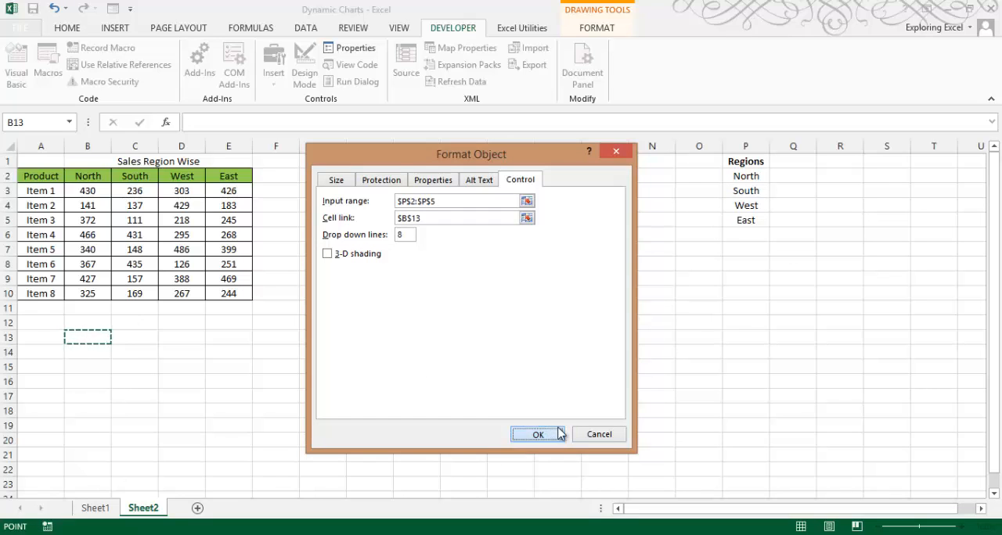
left_click(538, 435)
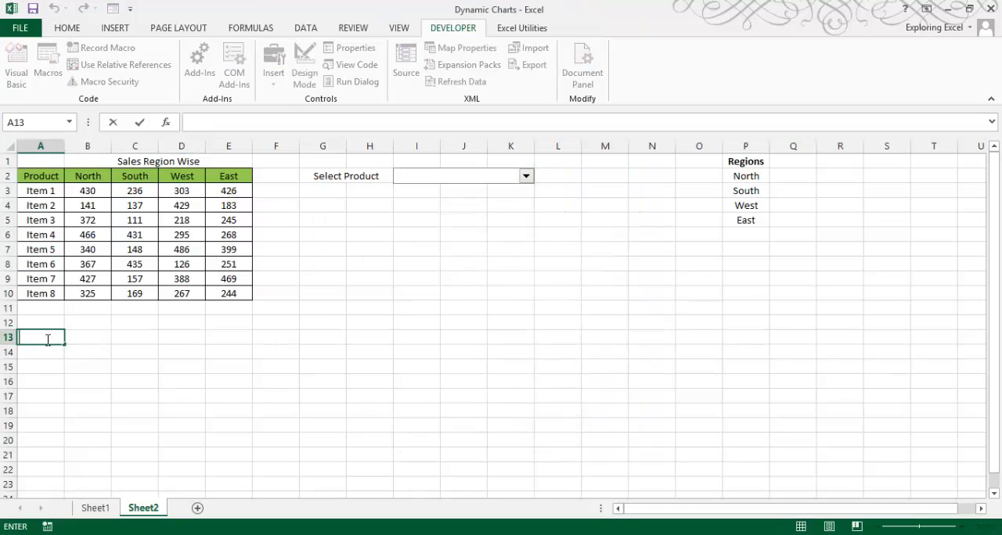
- Label A13 'Value', fill B13 yellow, and test the dropdown by choosing regions such as South and West
type("Value")
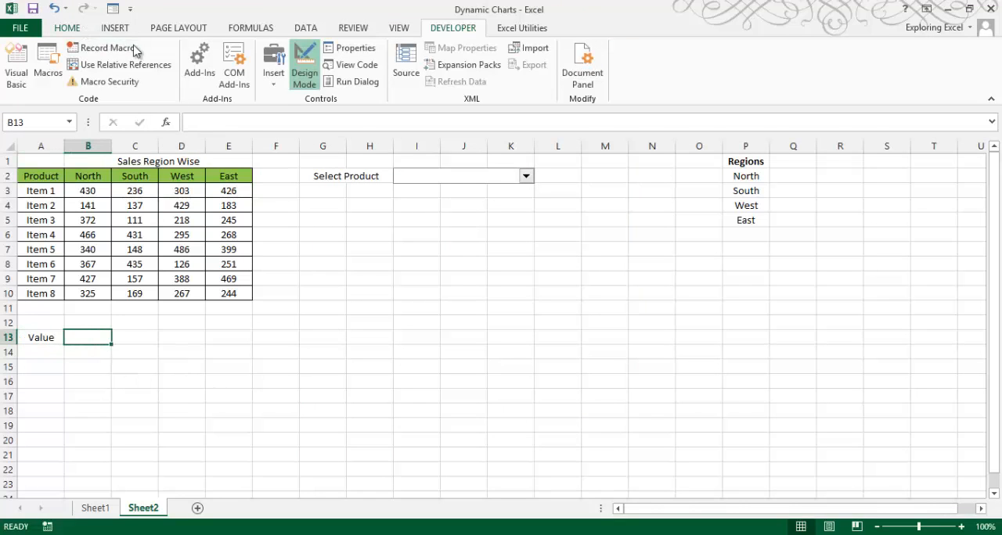
left_click(233, 75)
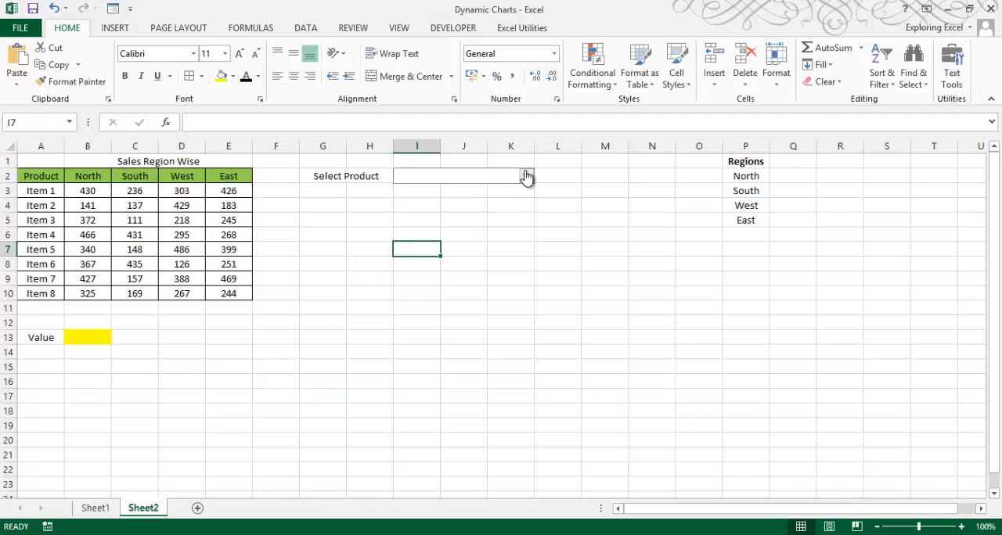
left_click(526, 176)
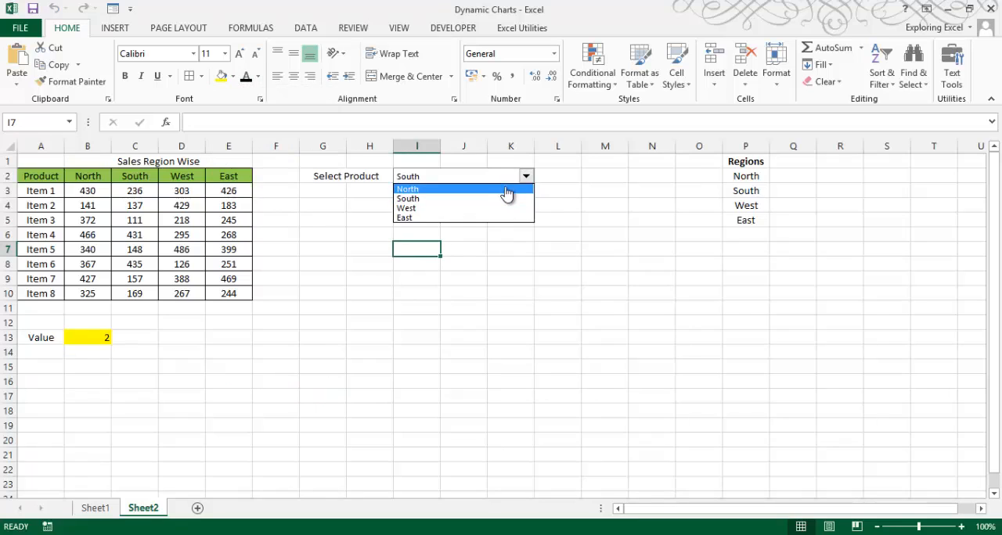
left_click(407, 199)
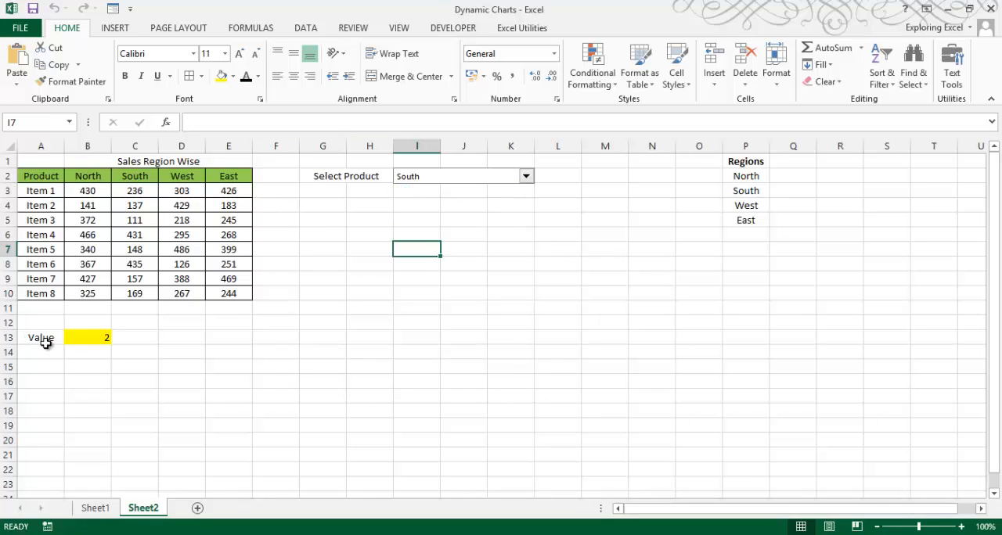
left_click_drag(746, 175, 746, 220)
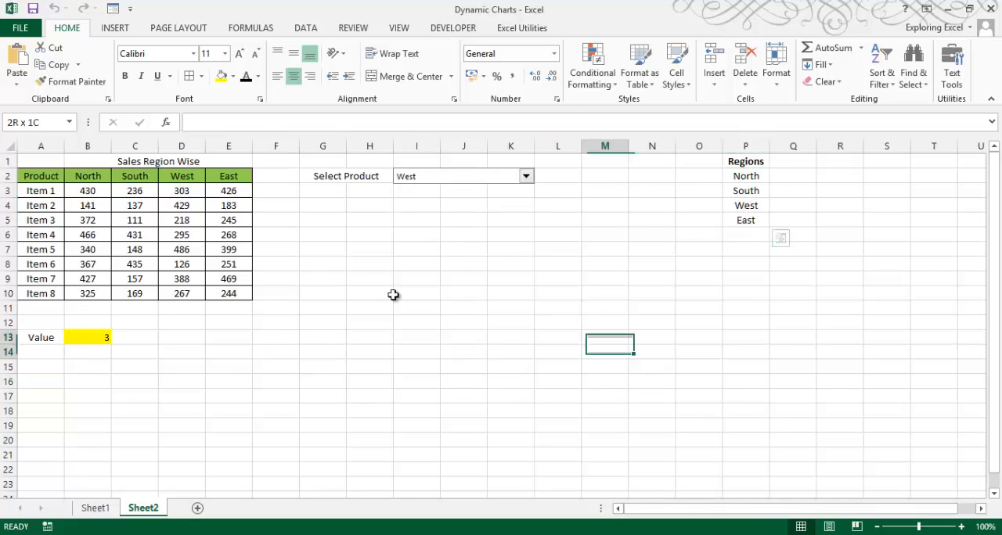
- Insert a column chart from A2:B10 under the dropdown and set the region to North (B13 = 1)
left_click(604, 344)
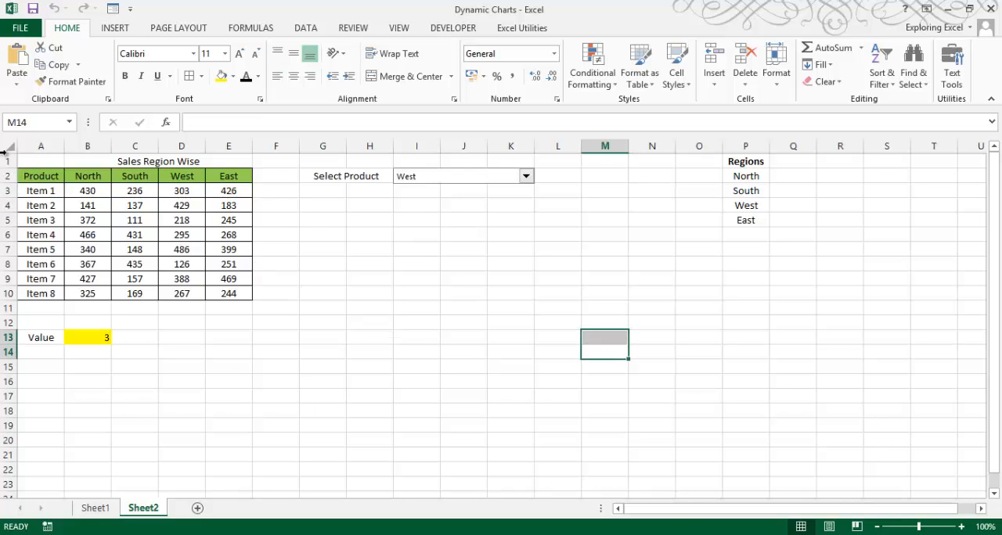
left_click(370, 219)
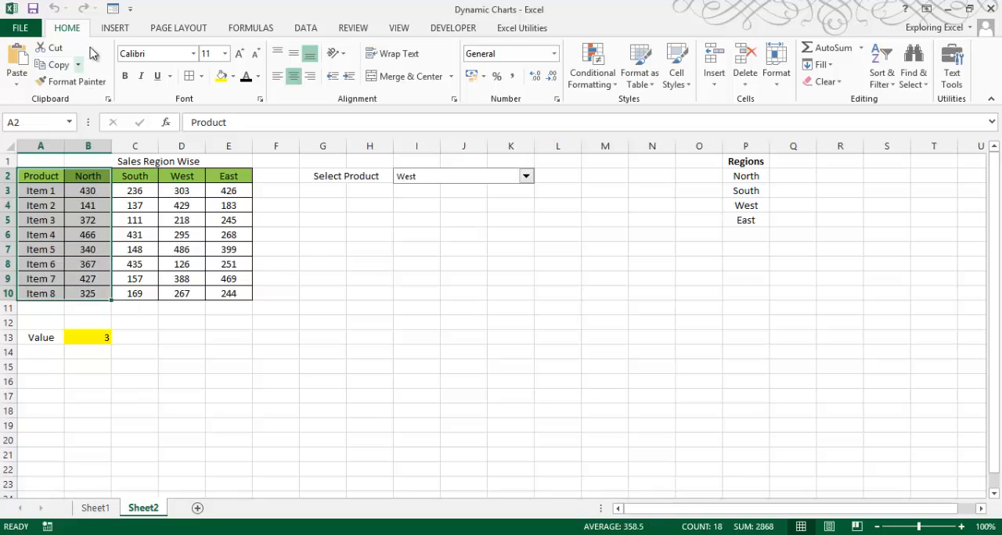
left_click(114, 28)
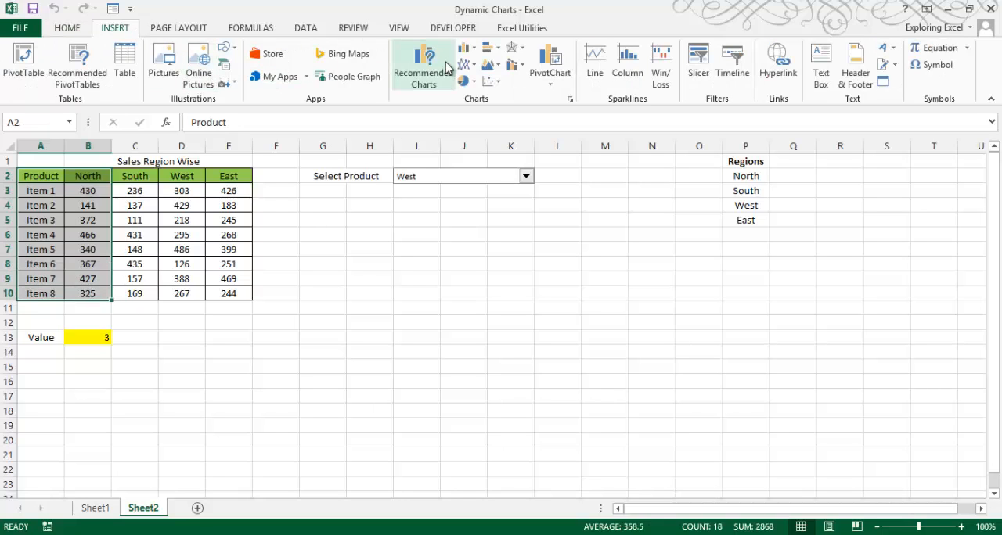
left_click(423, 65)
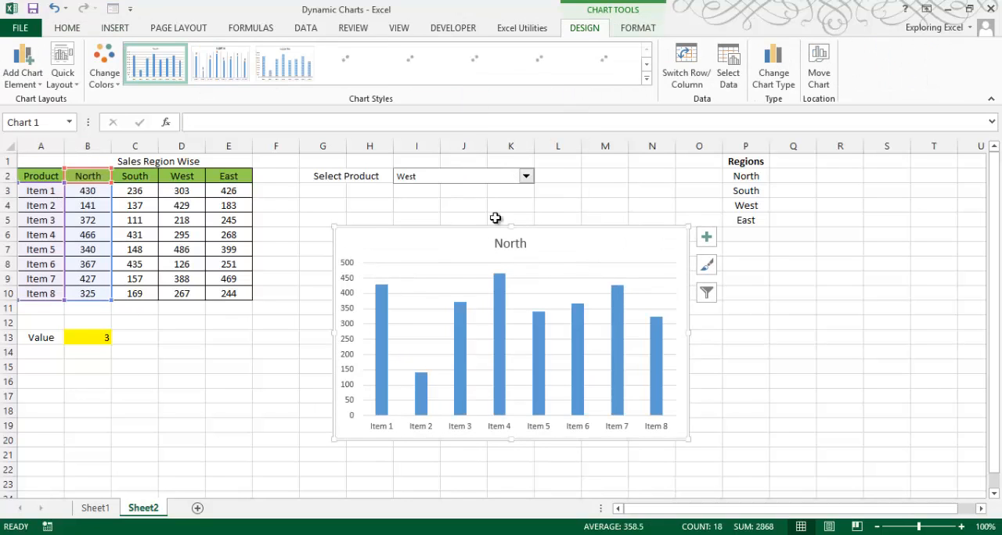
left_click(525, 175)
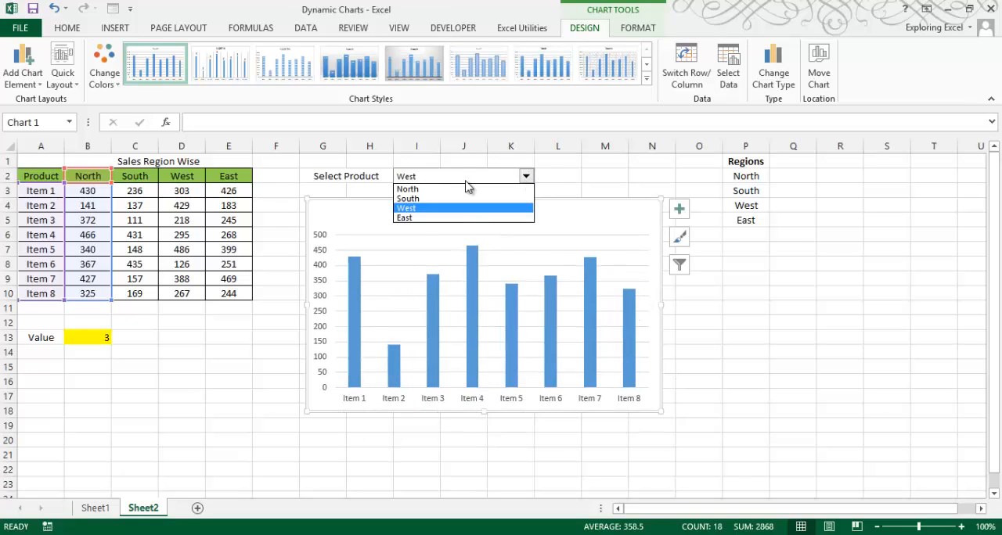
left_click(407, 189)
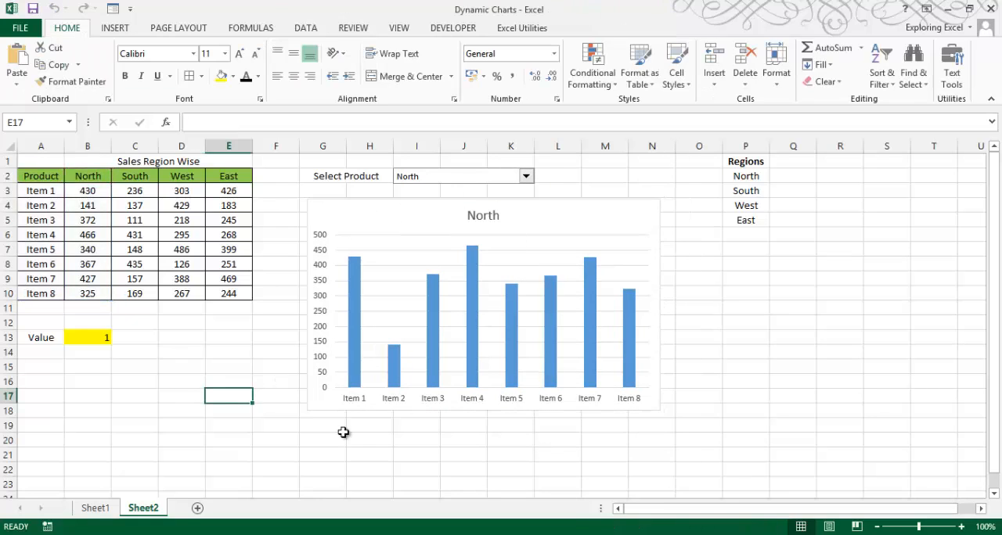
mouse_move(542, 235)
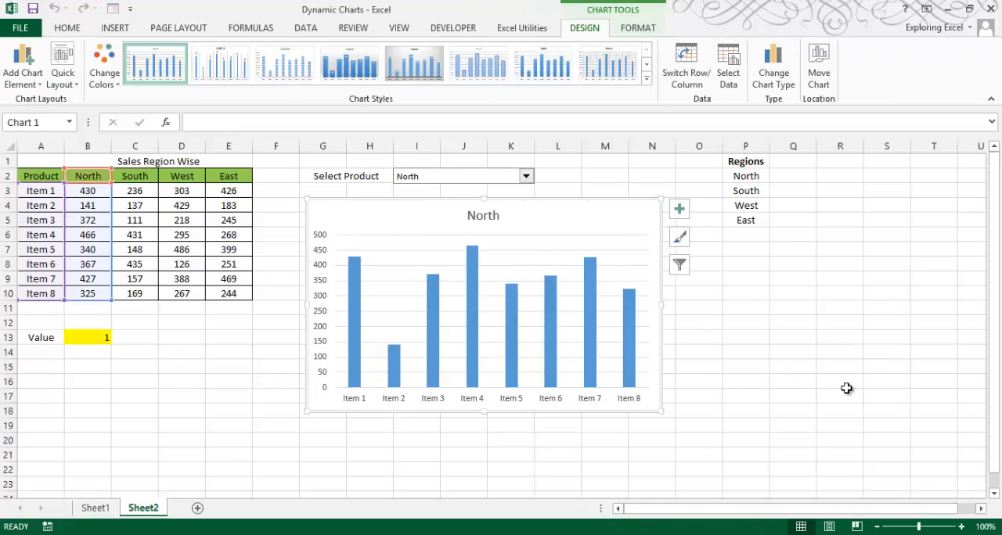
left_click(463, 482)
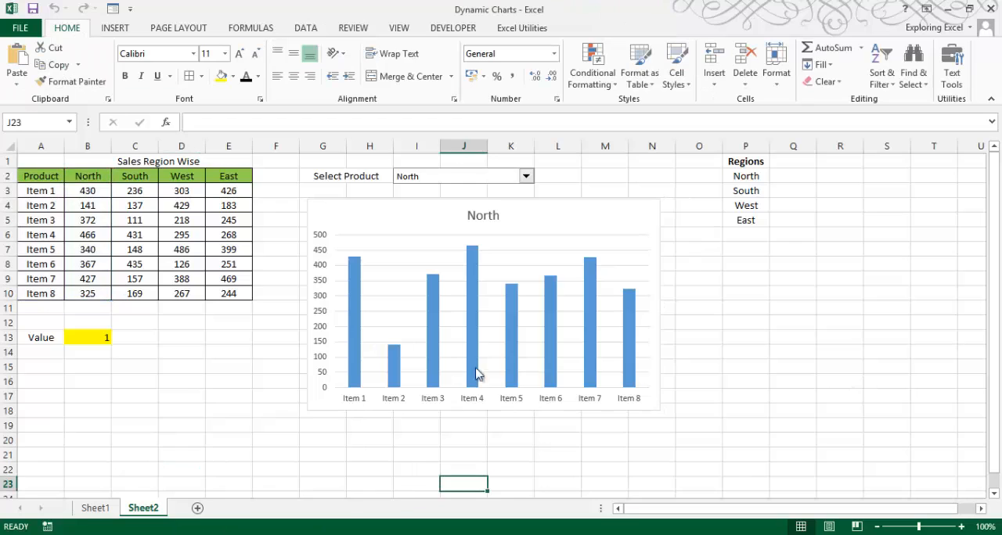
- Start a helper Product table at A16 and enter =INDEX(P2:P5,B13) in B16, returning North
left_click(745, 351)
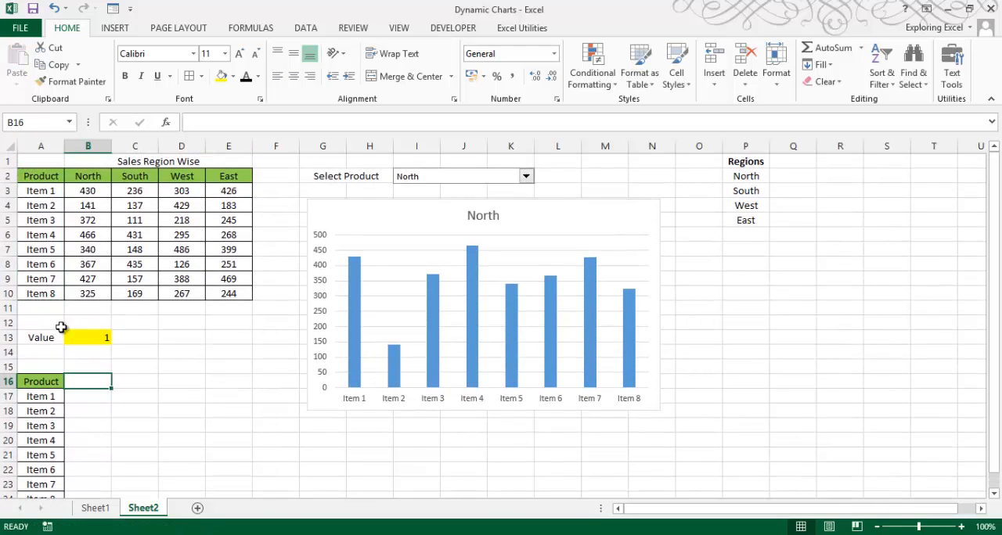
left_click(87, 396)
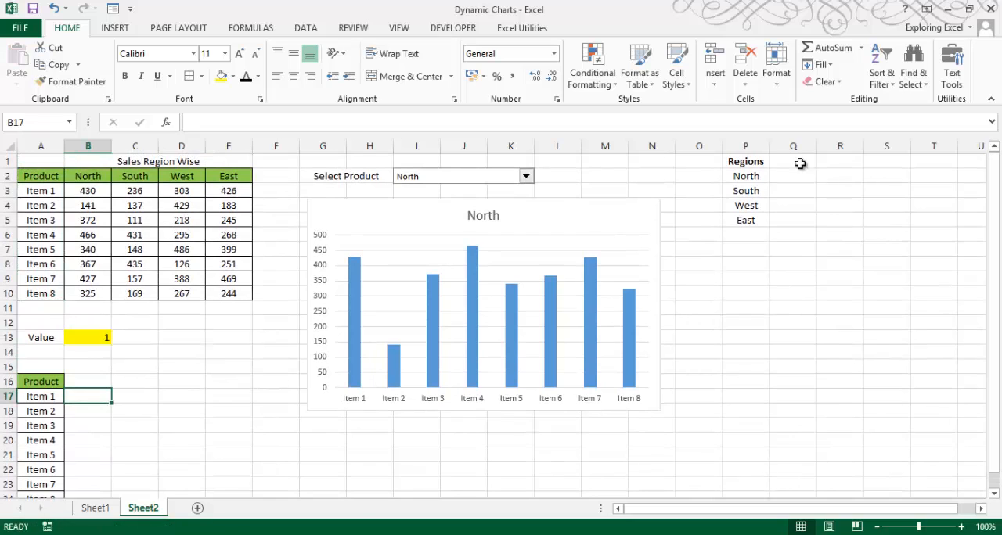
left_click(88, 382)
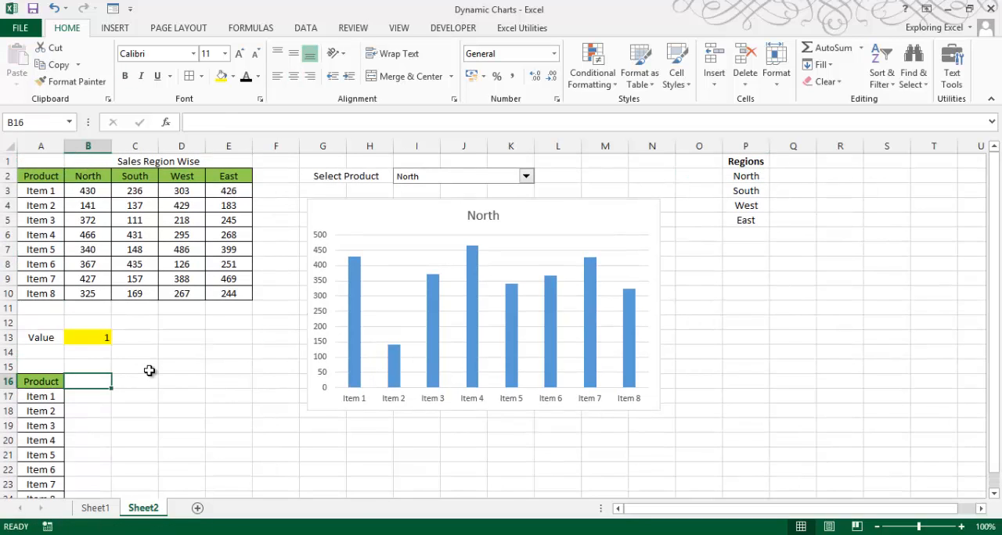
type("=in")
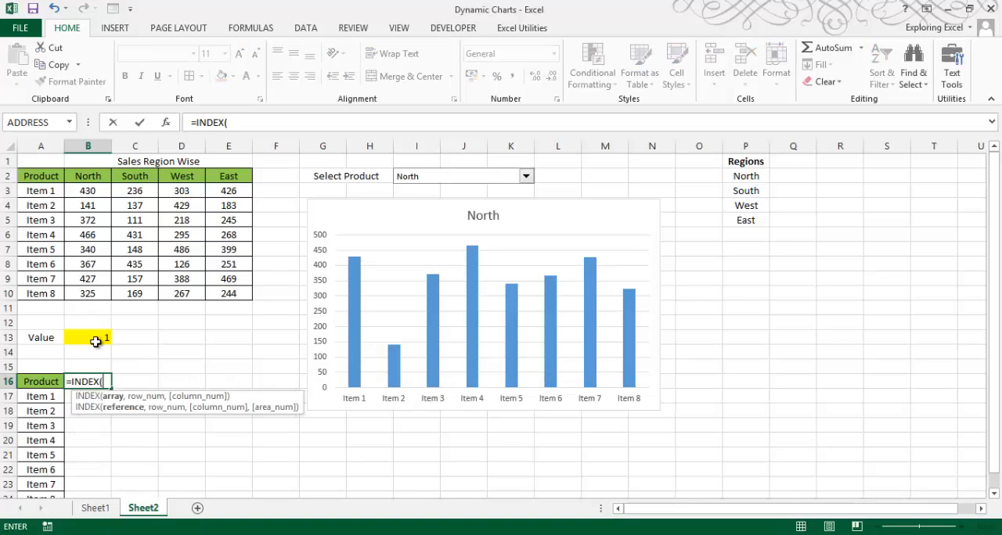
left_click_drag(745, 175, 745, 220)
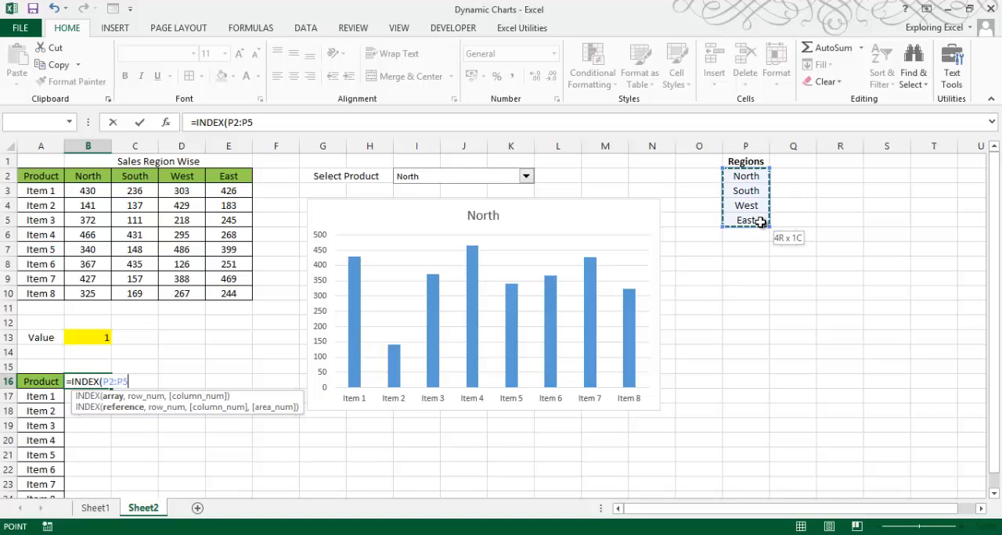
type(",B13)")
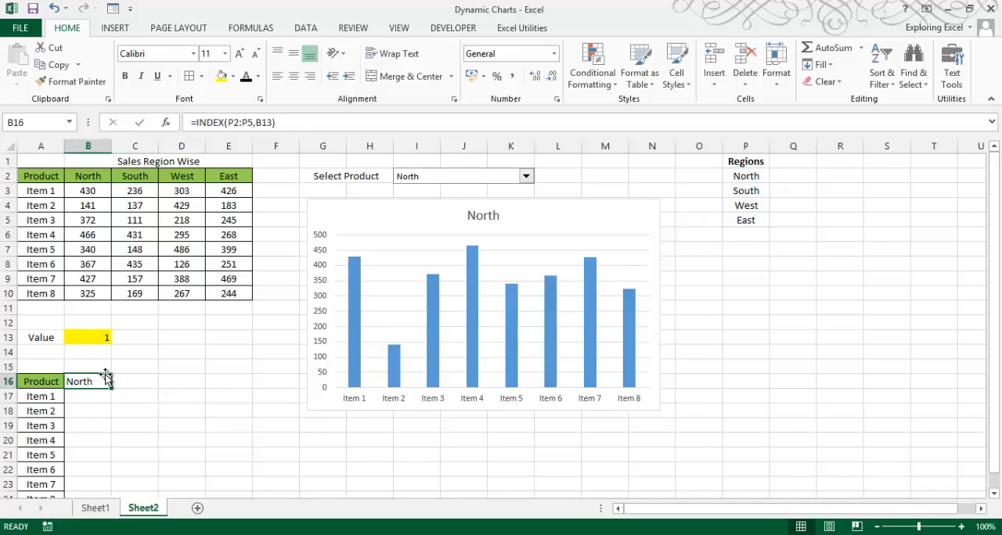
- Copy the Product header format to B16 and begin B17's VLOOKUP of A17 in the sales table A3:E10
left_click(41, 382)
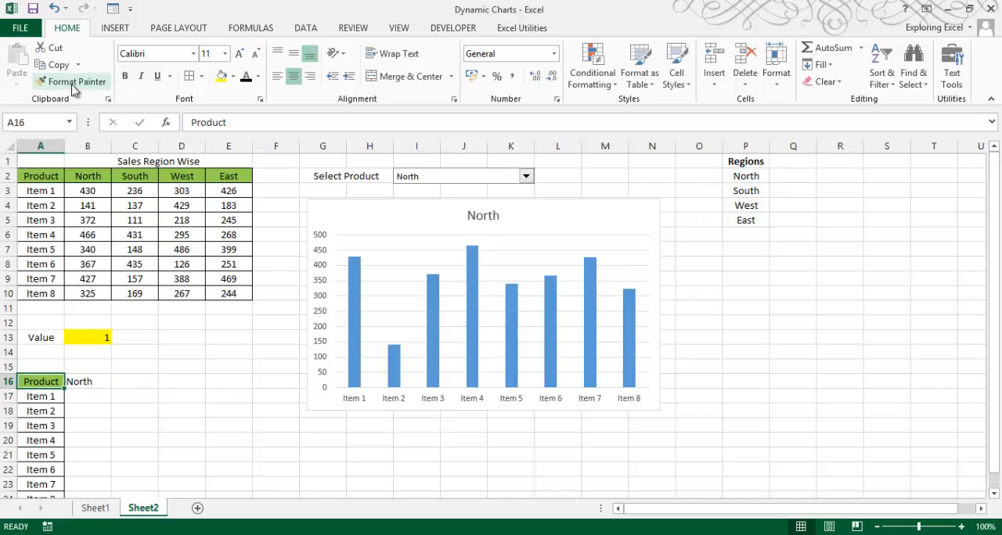
left_click(88, 396)
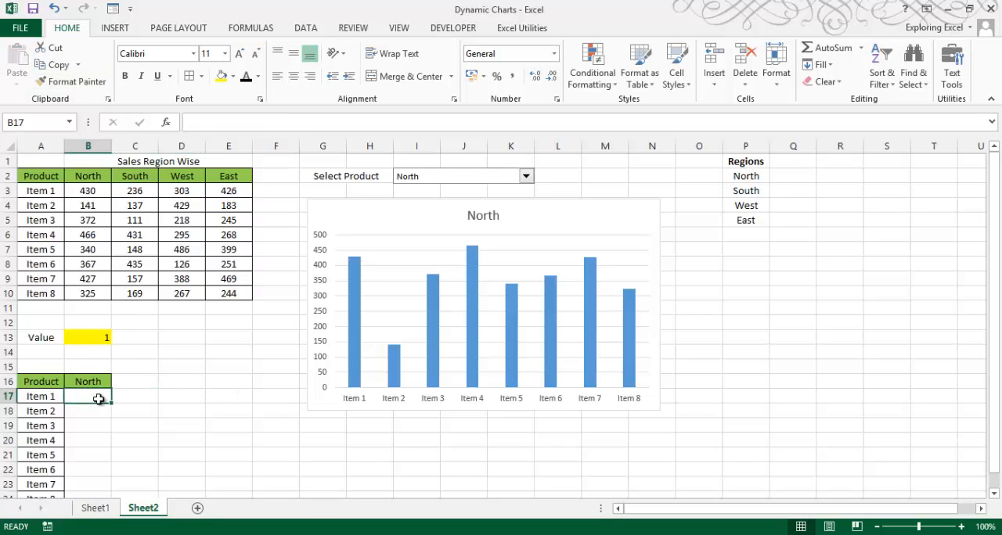
mouse_move(141, 409)
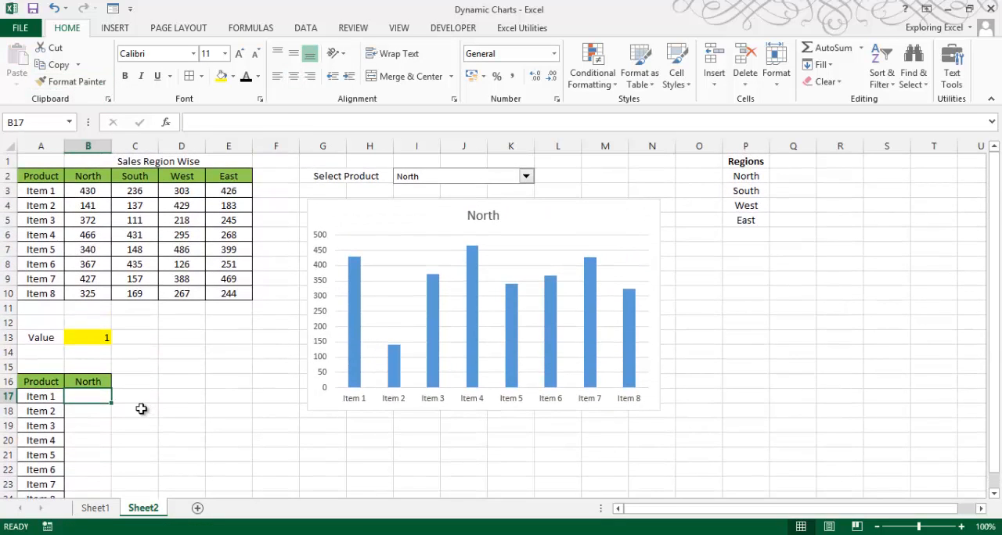
type("=VLOOKUP(")
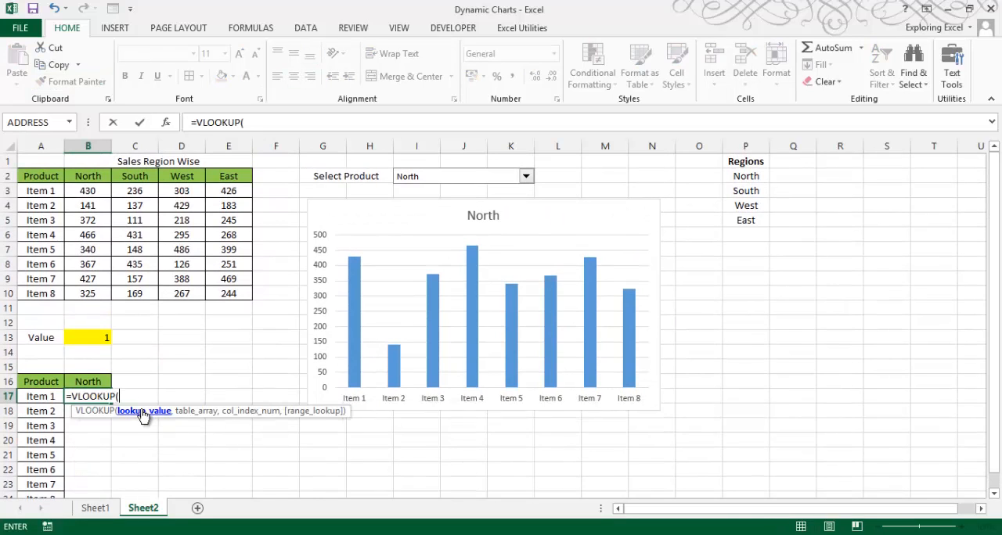
mouse_move(259, 171)
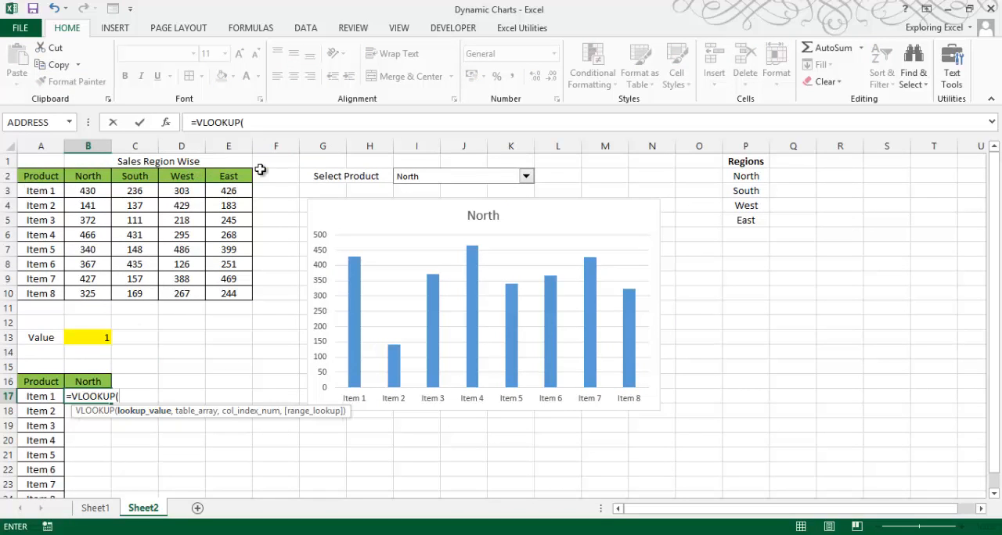
mouse_move(175, 398)
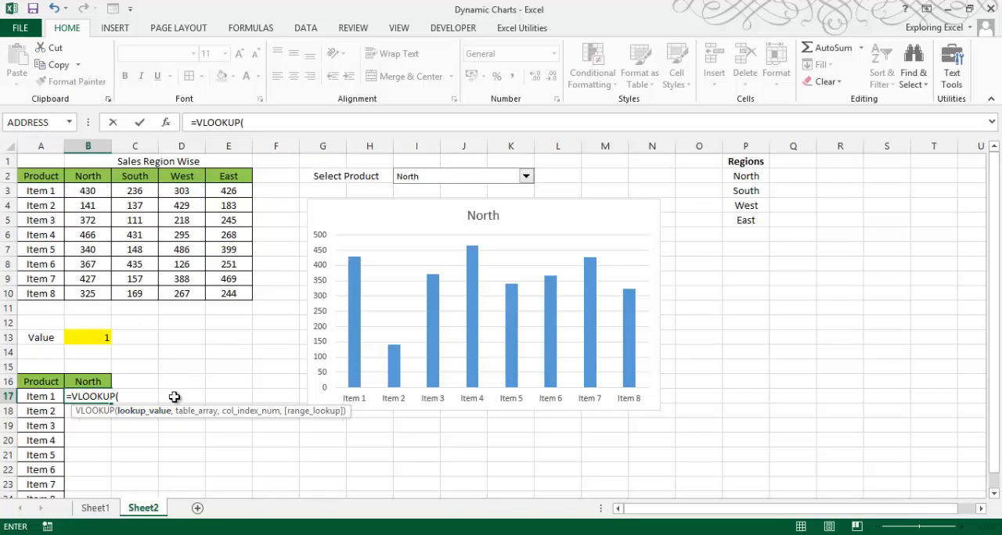
left_click(40, 396)
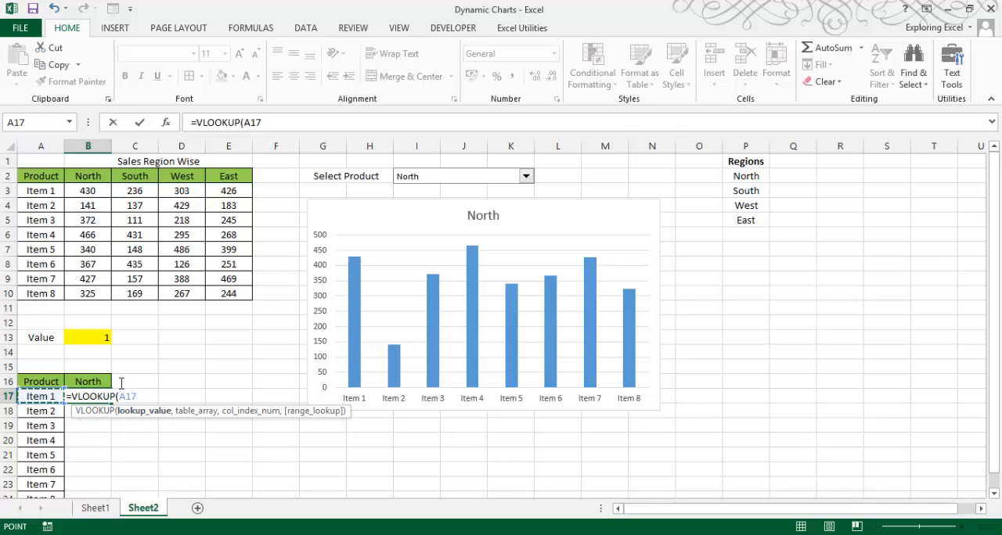
left_click_drag(41, 191, 229, 294)
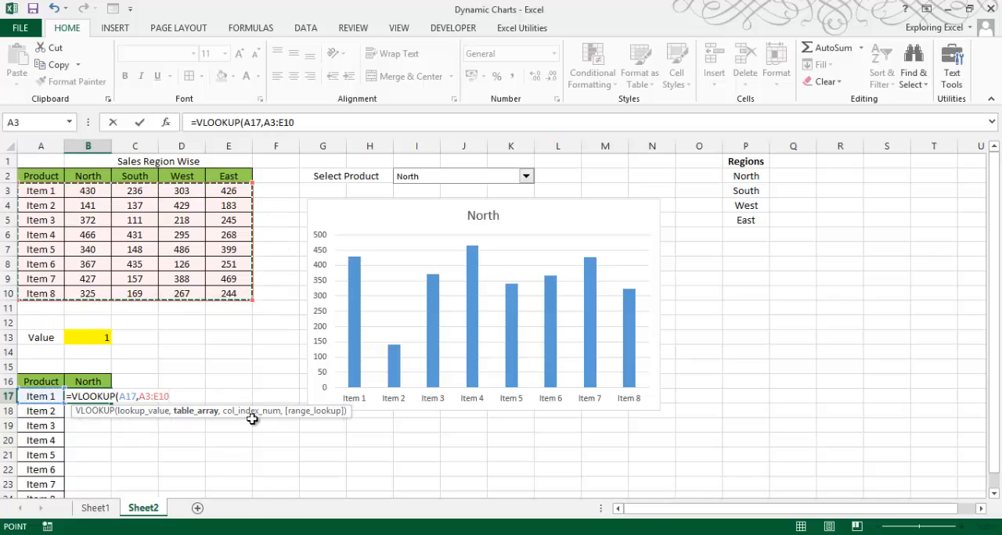
- Complete =VLOOKUP(A17,A3:E10,B13+1,FALSE) in B17, returning 430 for Item 1
left_click(88, 338)
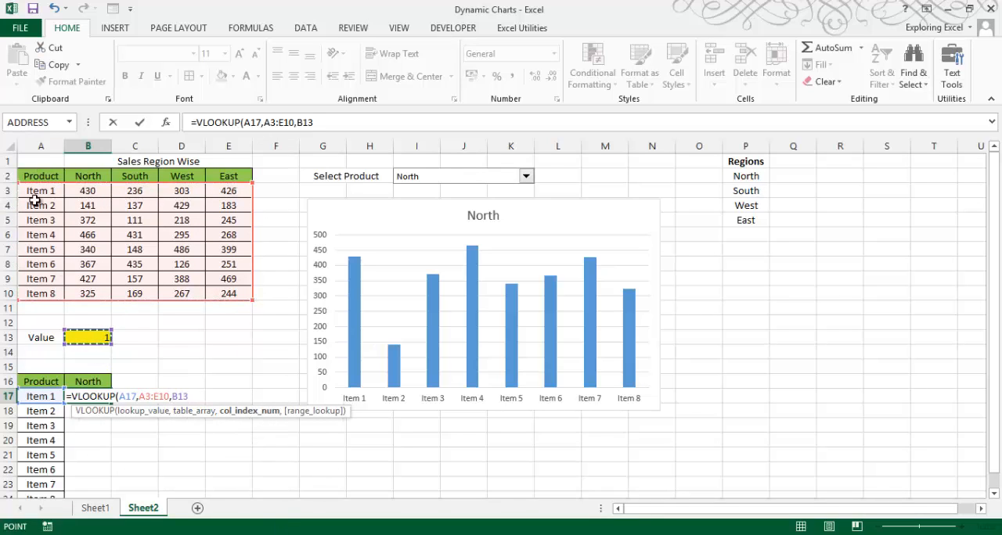
mouse_move(69, 194)
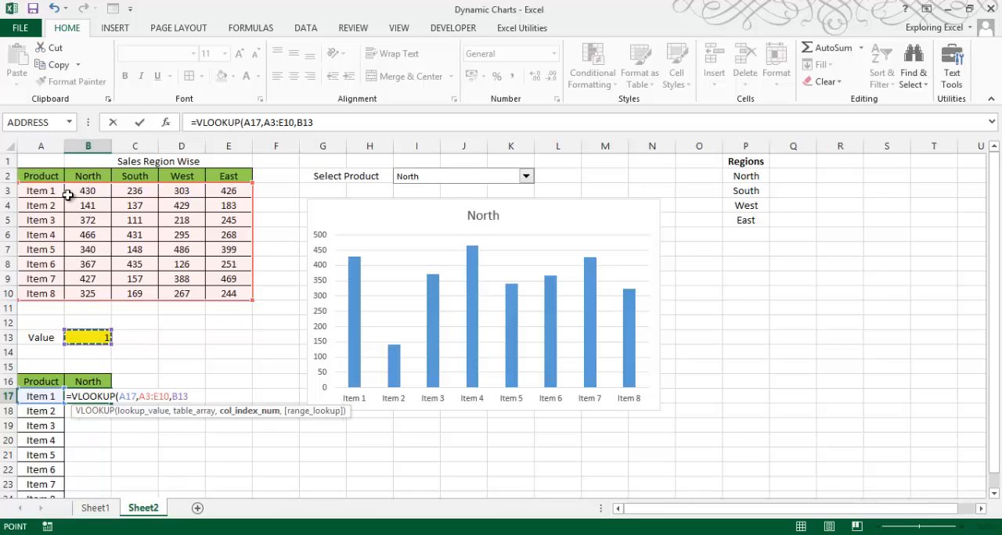
type("+1")
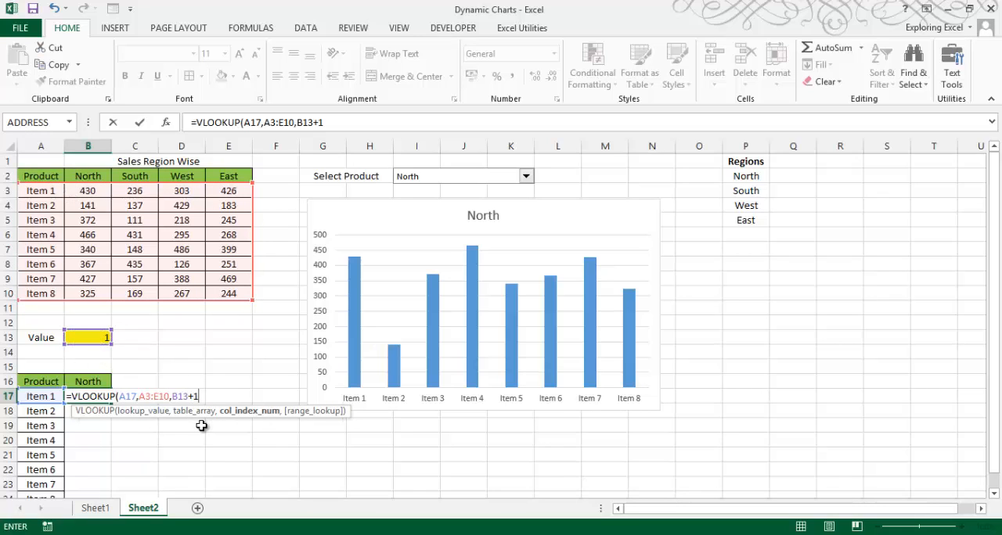
type(",fs")
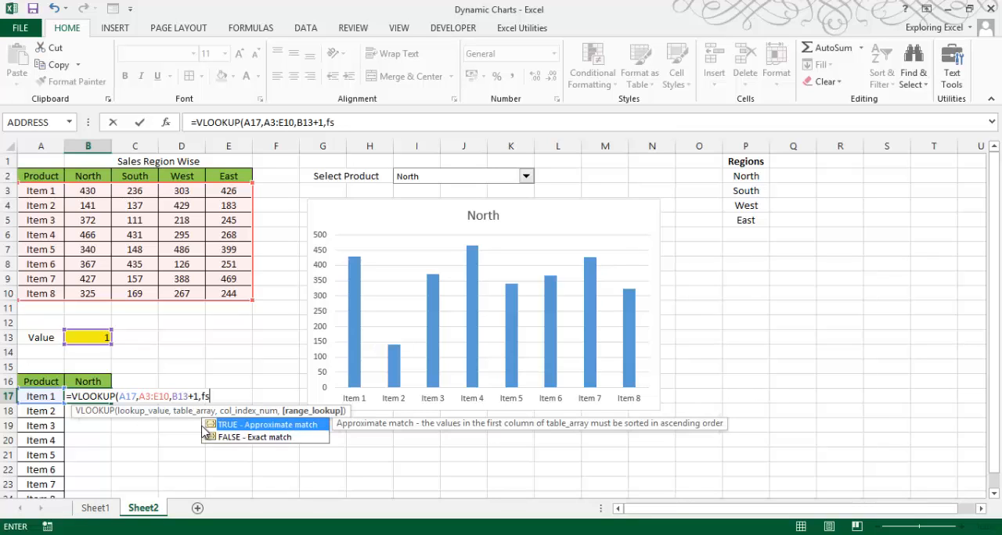
type("a")
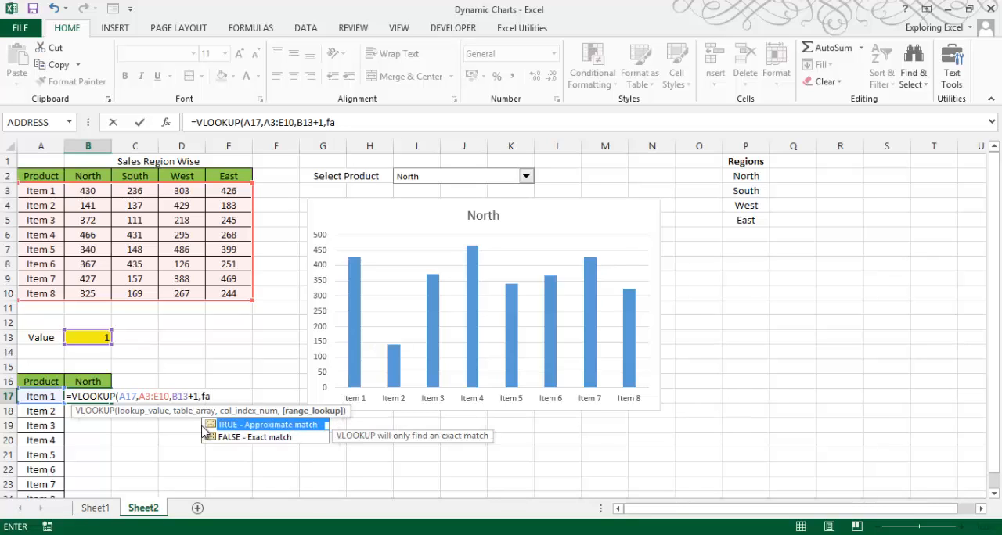
type("FALSE)")
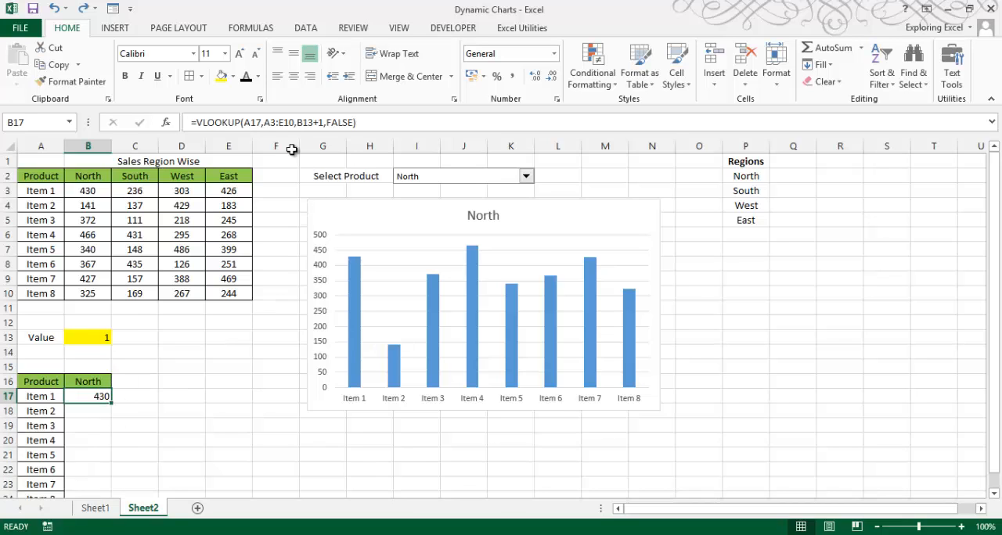
- Lock the lookup range and B13 with F4, fill B17 down to B24, and delete the original chart
double_click(88, 396)
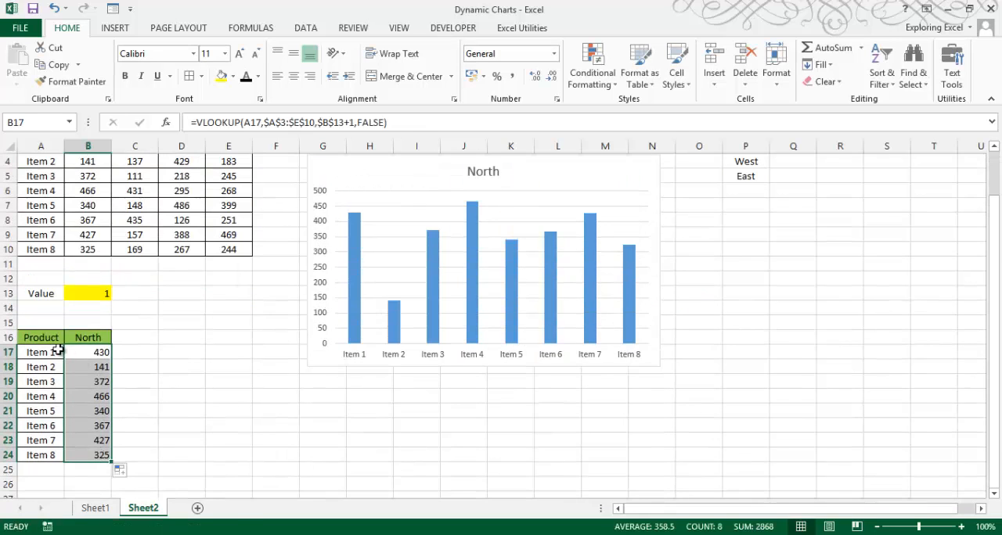
left_click(41, 352)
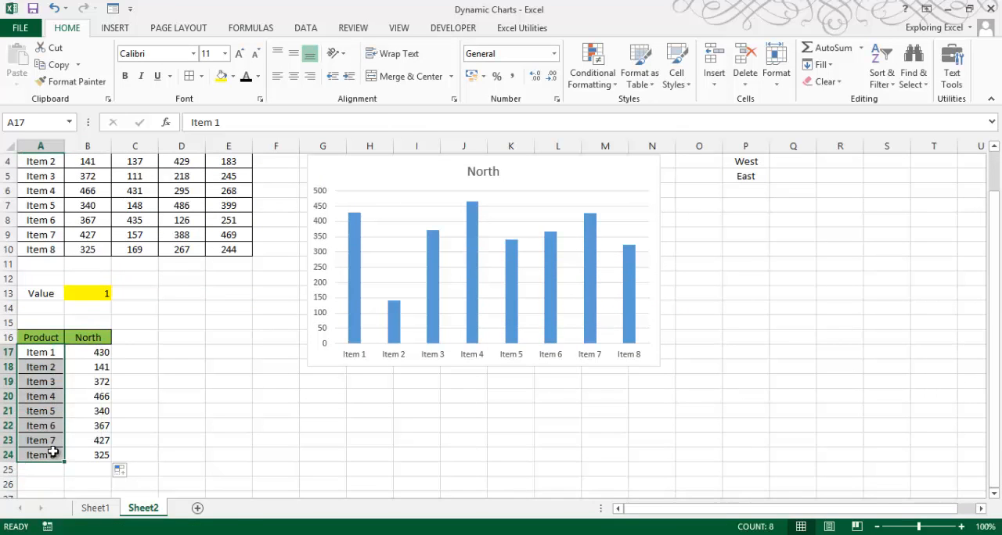
left_click(76, 81)
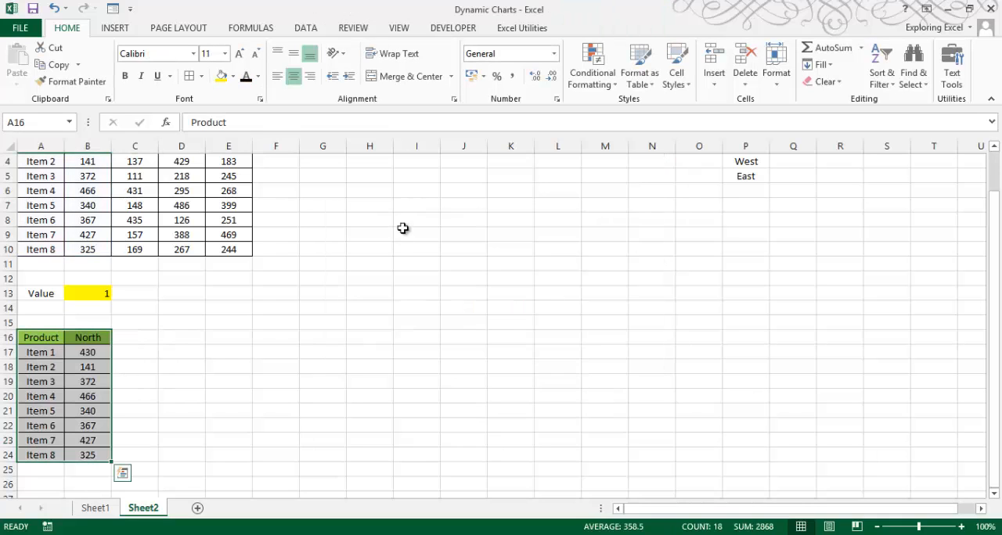
- Insert a clustered column chart of helper table A16:B24 and apply a dark chart style
left_click(114, 29)
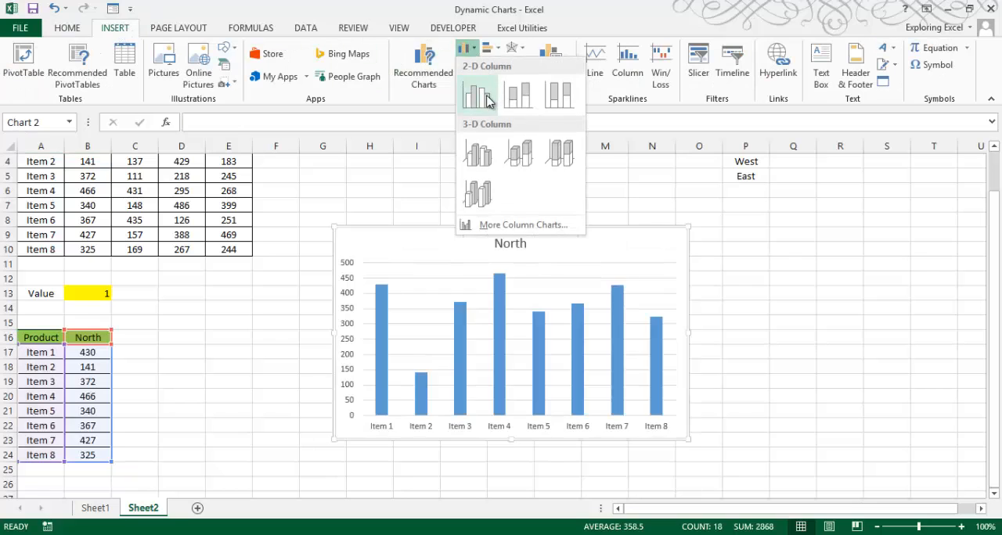
left_click(477, 94)
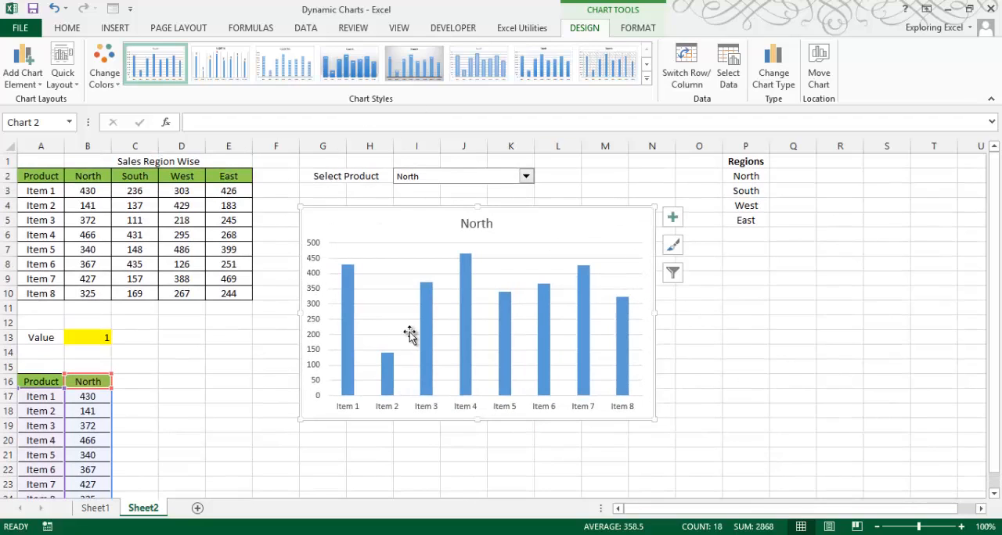
mouse_move(263, 348)
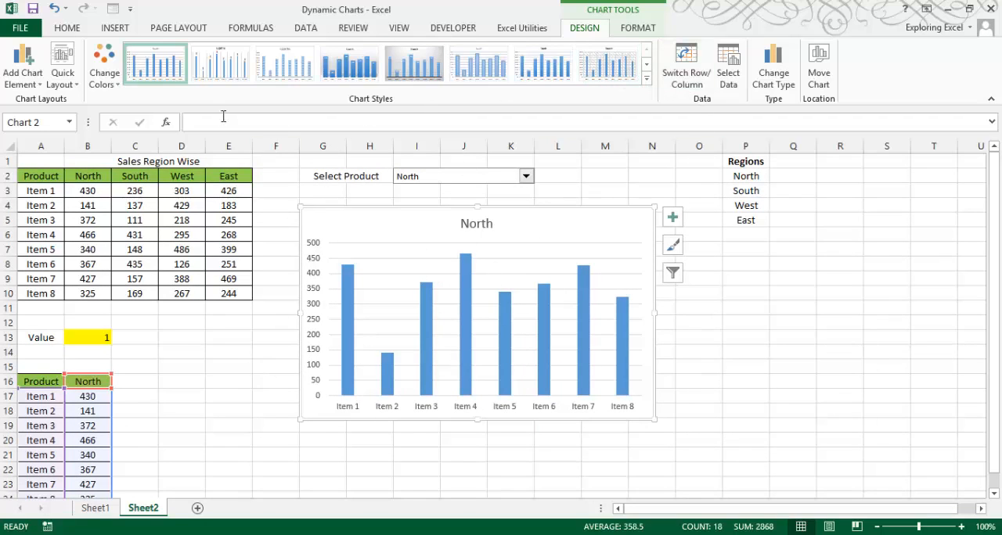
mouse_move(557, 313)
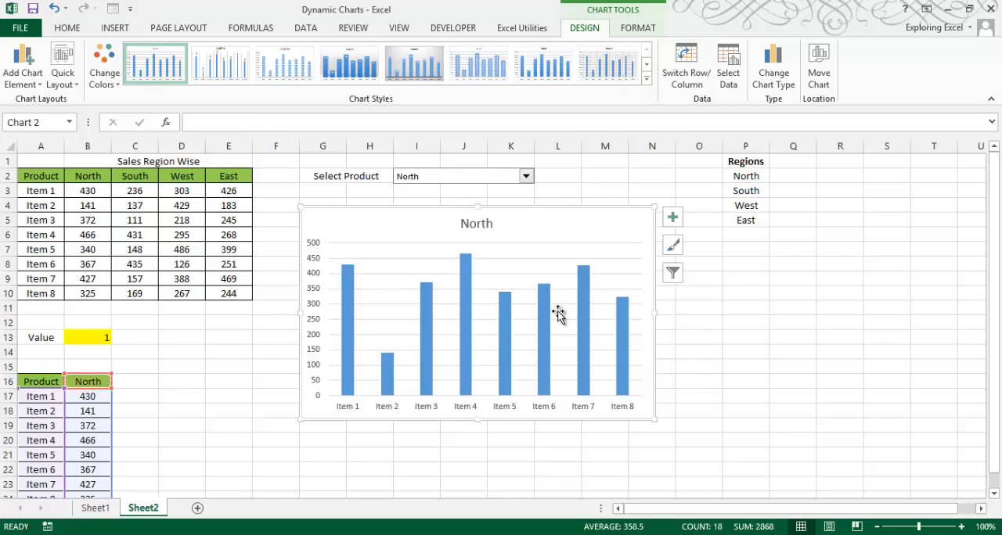
left_click(645, 78)
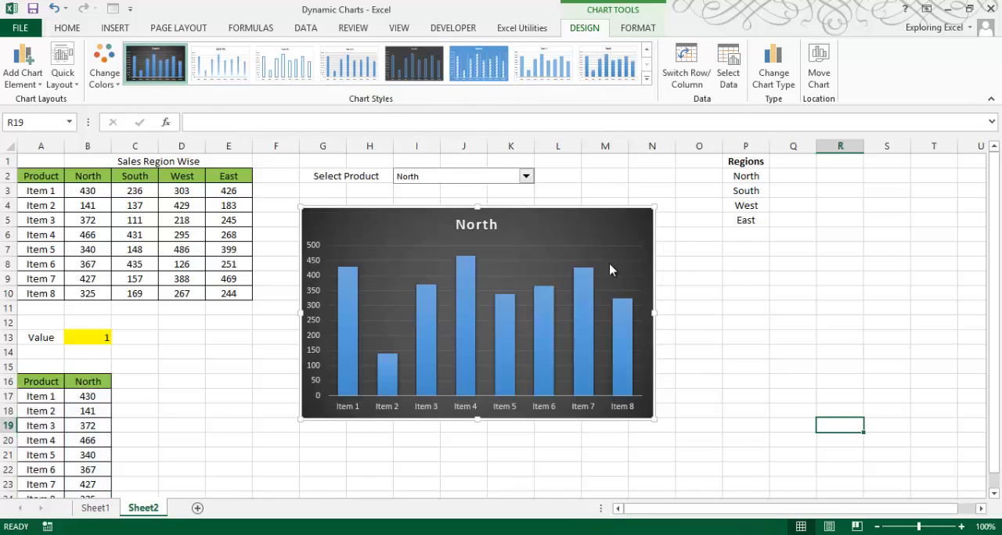
- Pick South in the region dropdown, check its figures, then switch the region to West
left_click(651, 191)
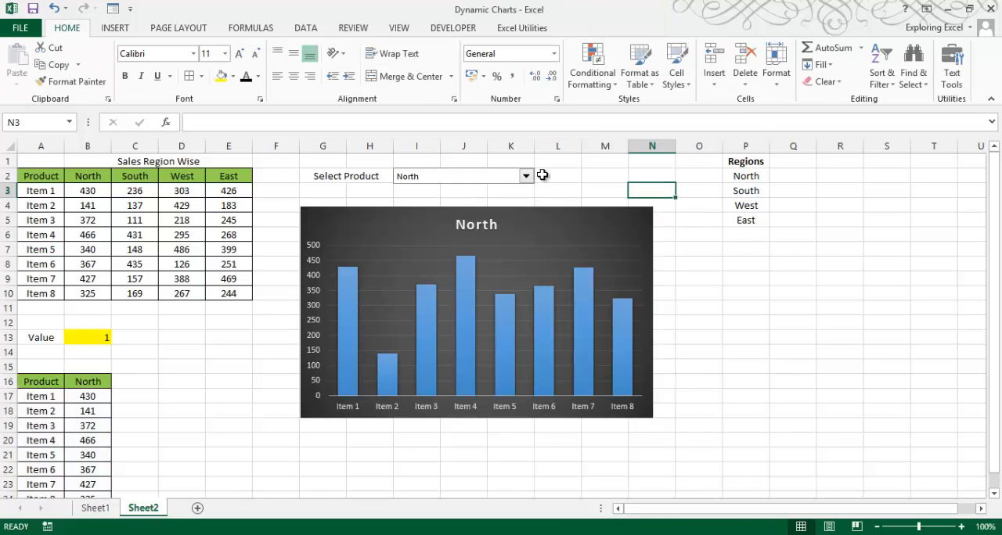
left_click(526, 175)
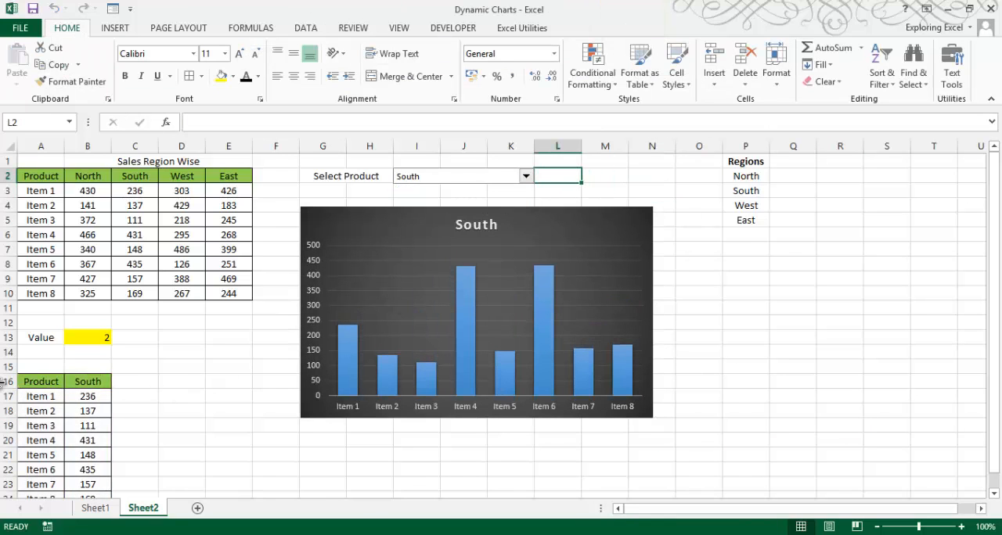
left_click_drag(88, 396, 87, 470)
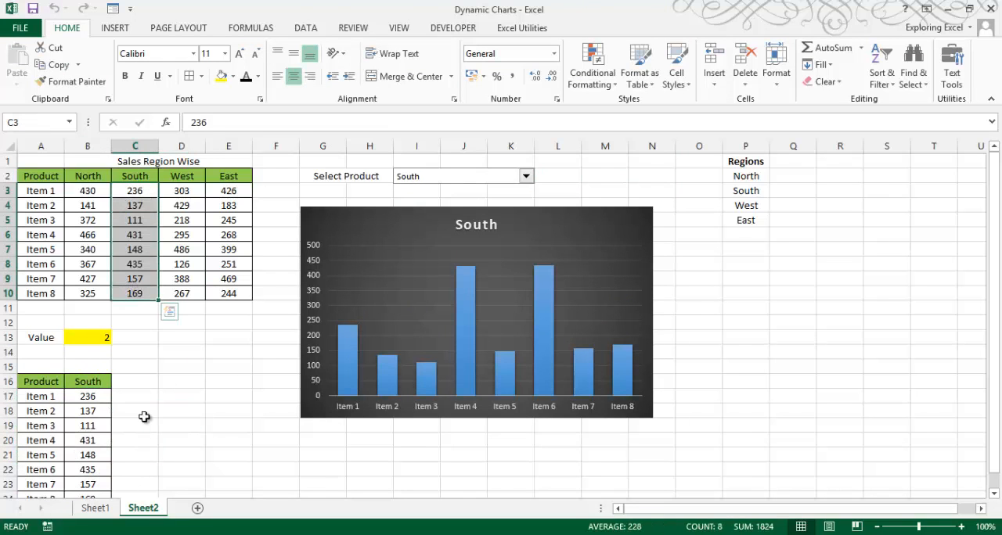
left_click(476, 313)
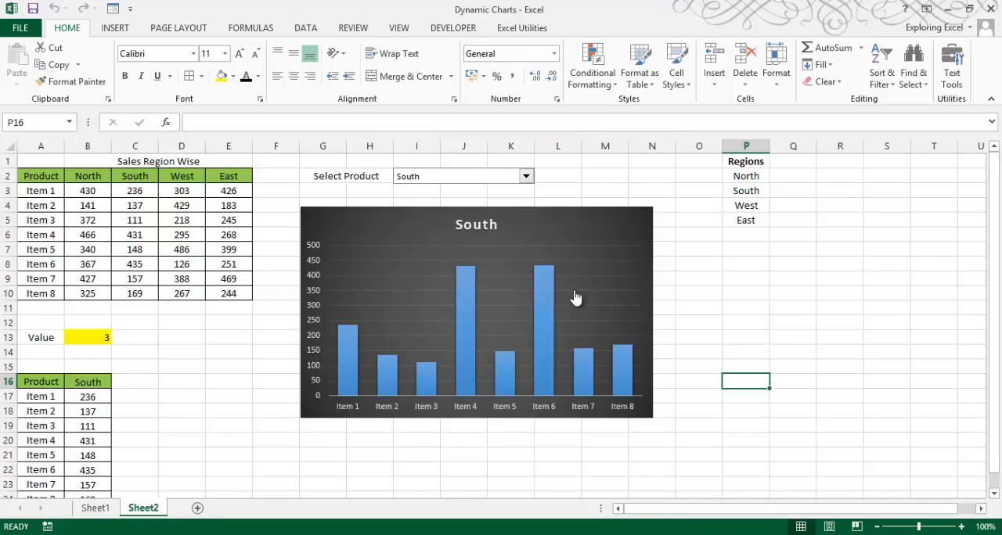
left_click(524, 175)
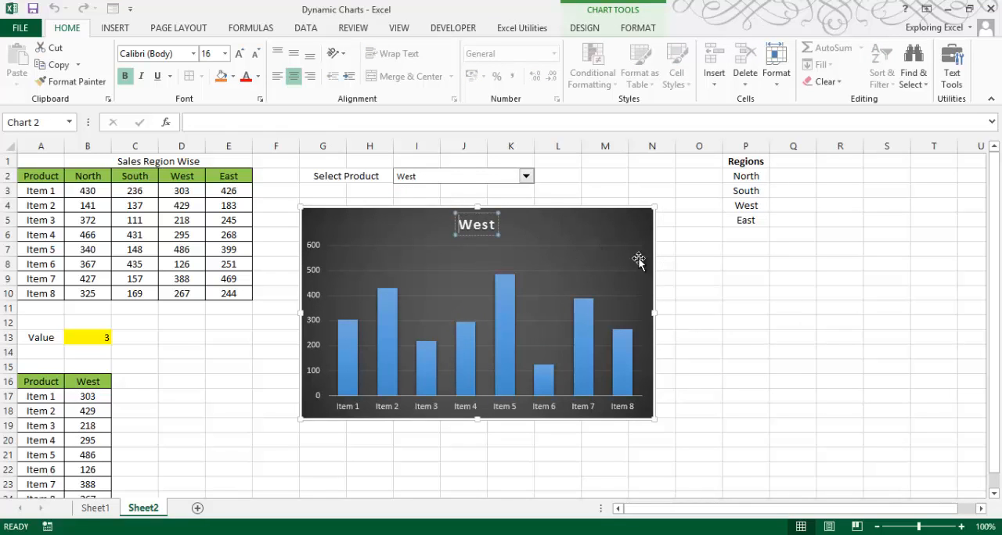
- Apply blue hatched Style 14 to the West chart, then choose a region from the dropdown
left_click(792, 307)
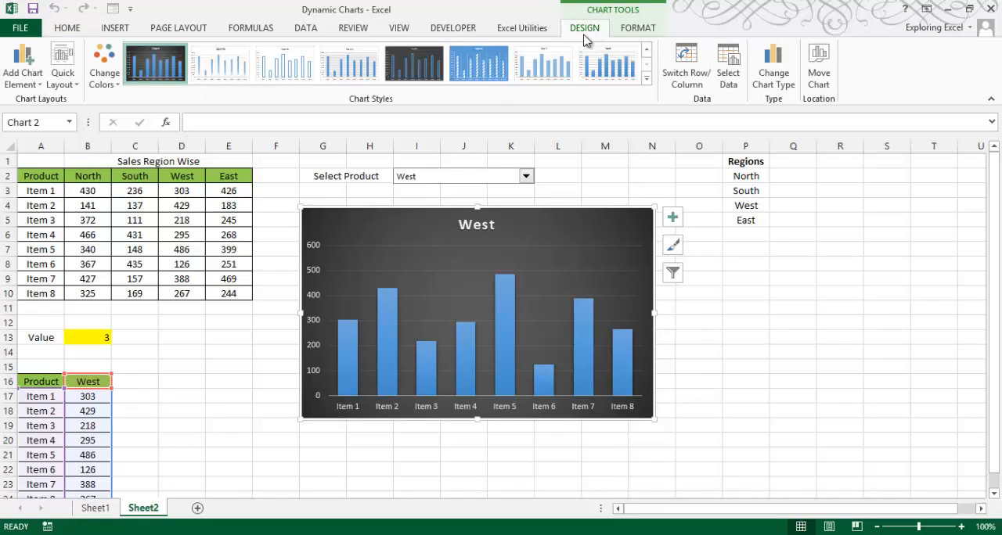
left_click(479, 62)
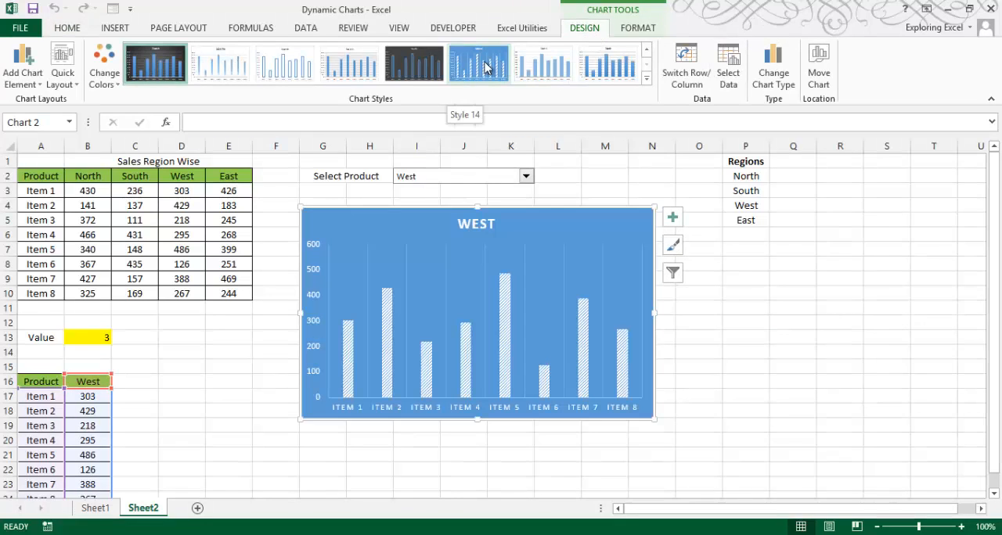
left_click(479, 62)
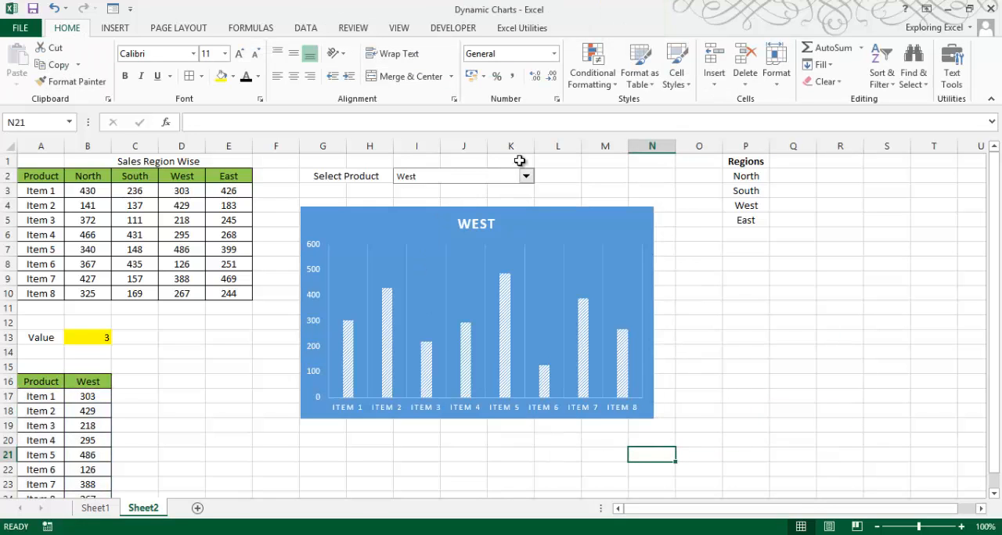
left_click(526, 175)
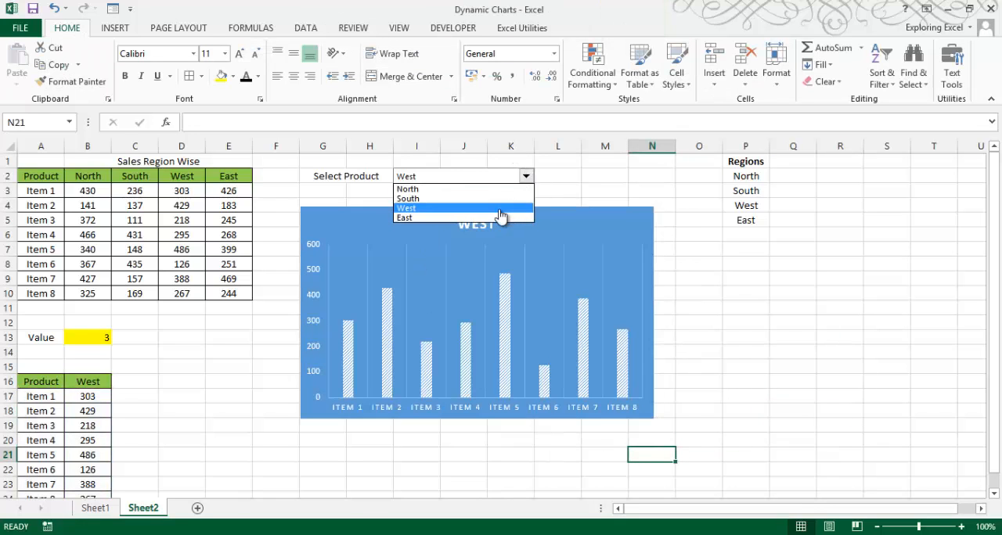
left_click(404, 218)
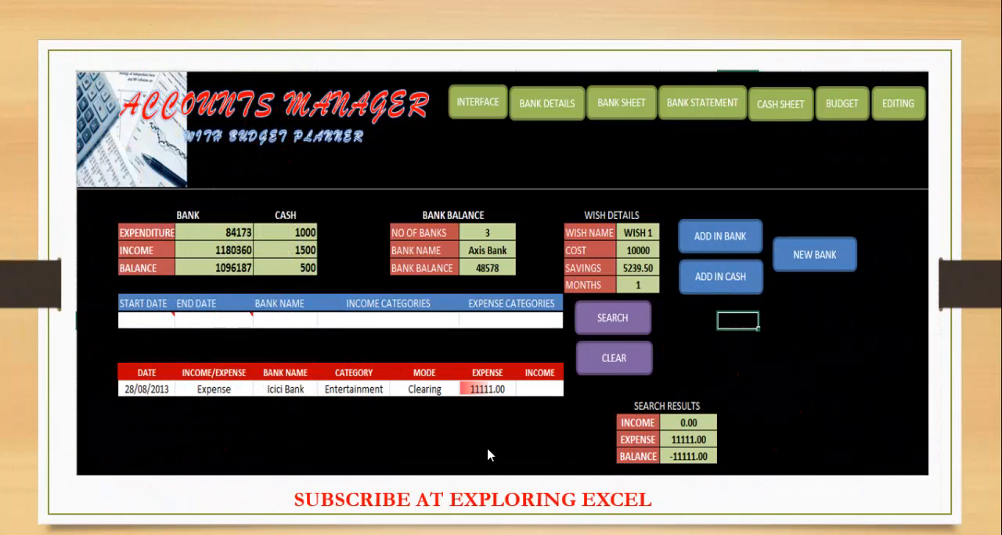
- Show the Icici Bank Statement report in the Accounts Manager workbook
left_click(702, 103)
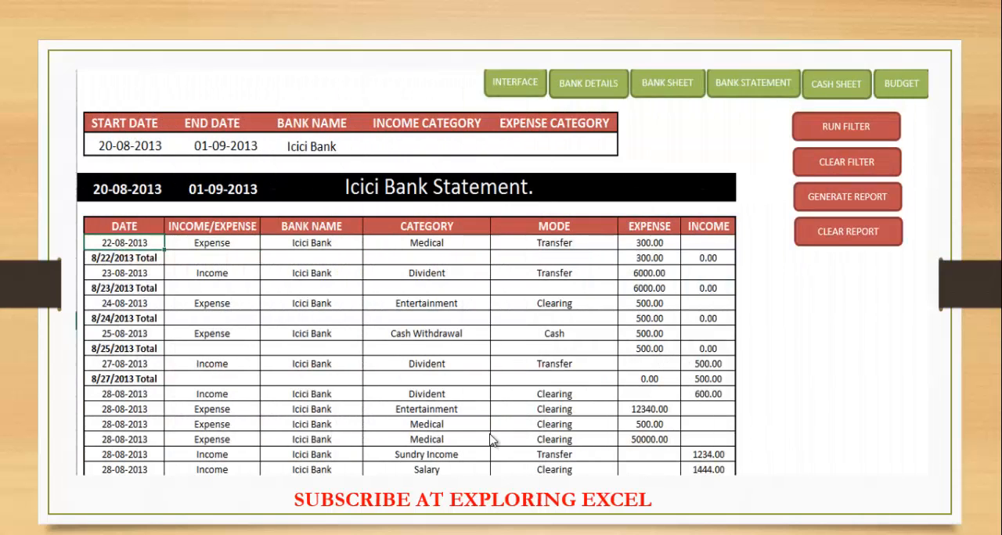
mouse_move(484, 423)
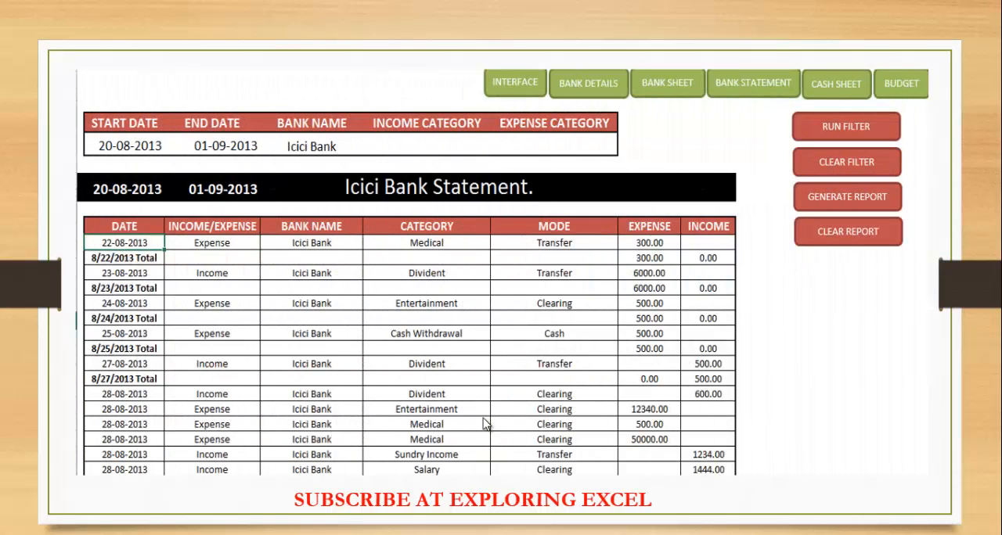